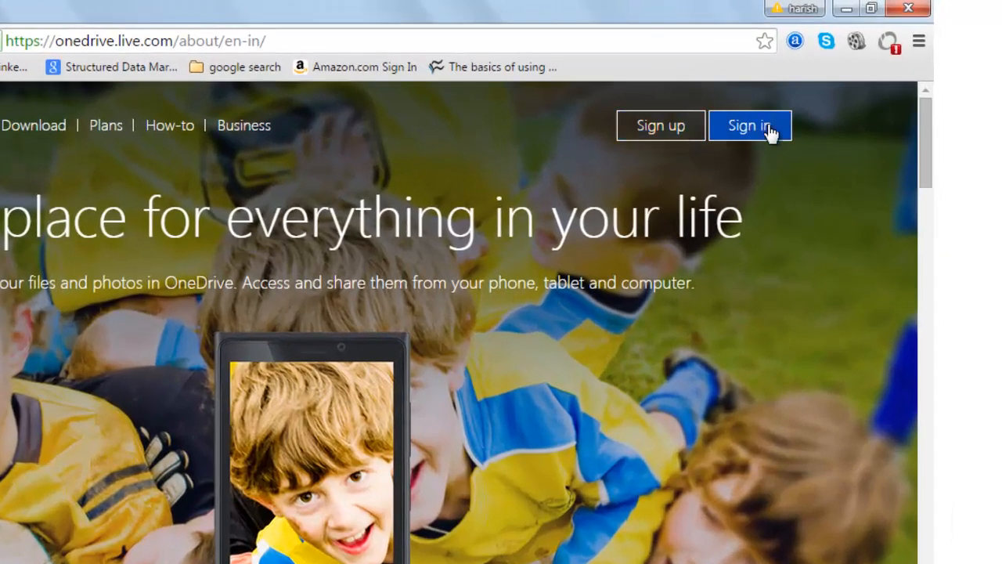
{"action": "mouse_move", "coordinate": [748, 126]}
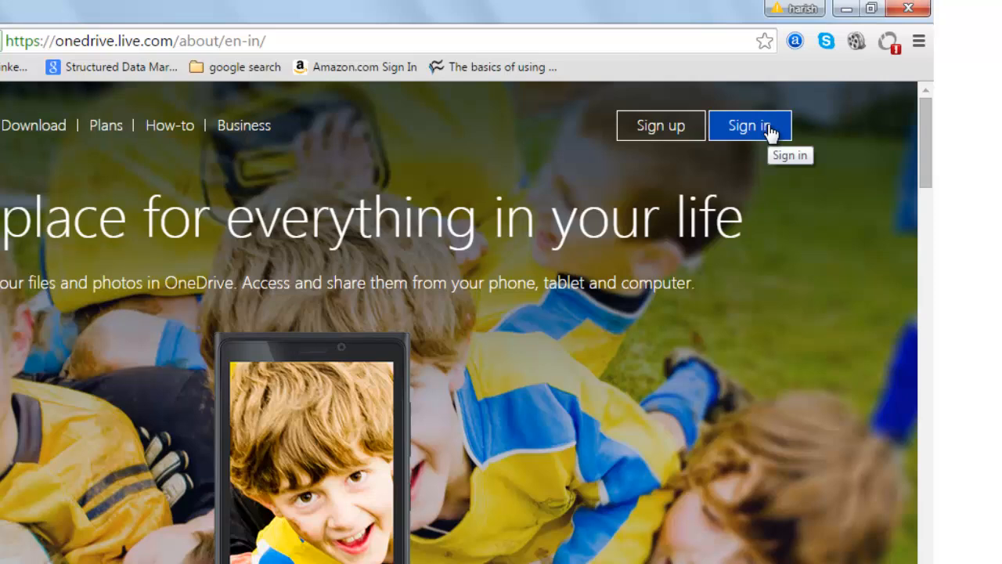
{"action": "mouse_move", "coordinate": [661, 126]}
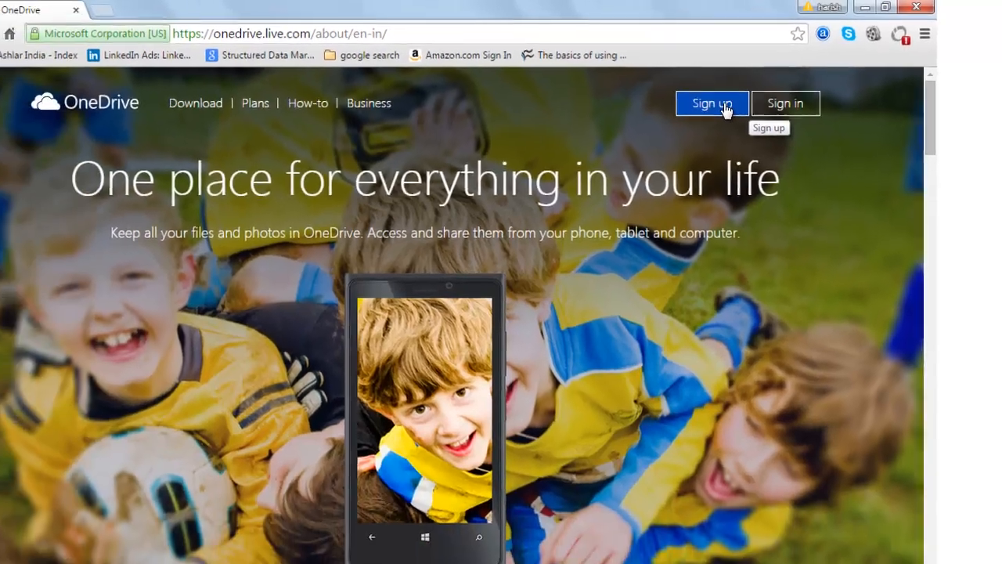
- Sign in to OneDrive with the Microsoft account email and password
{"action": "left_click", "coordinate": [786, 103]}
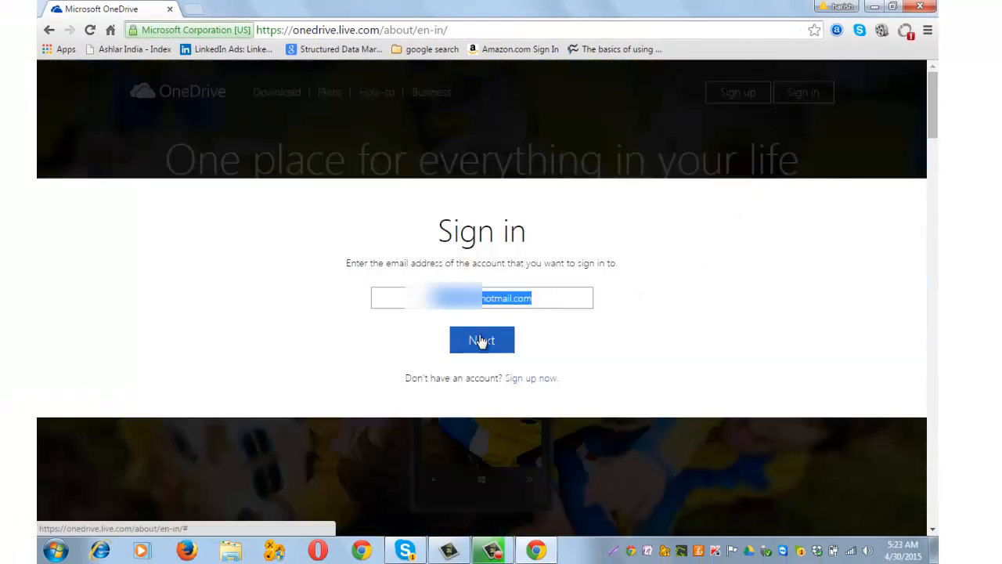
{"action": "left_click", "coordinate": [483, 339]}
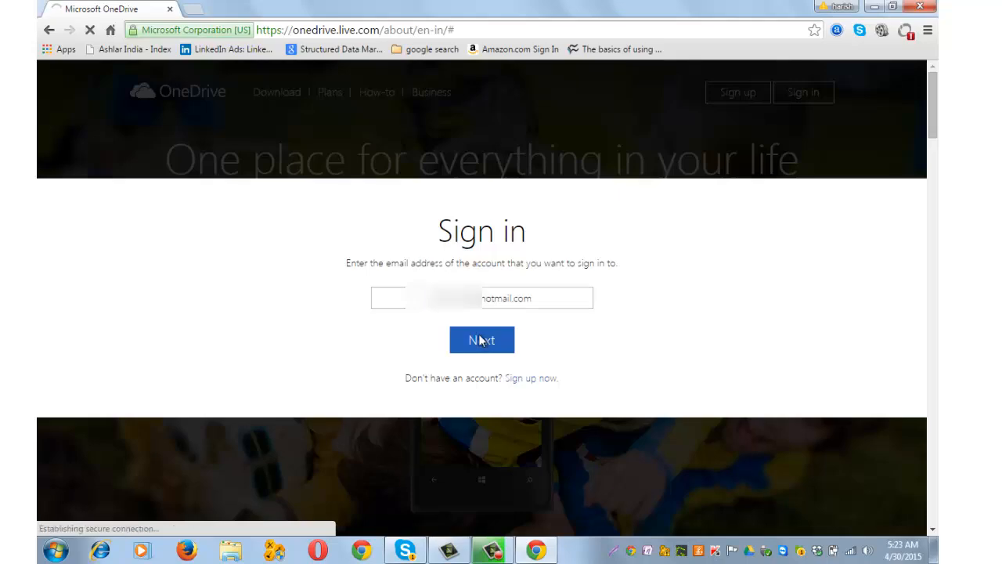
{"action": "left_click", "coordinate": [482, 338]}
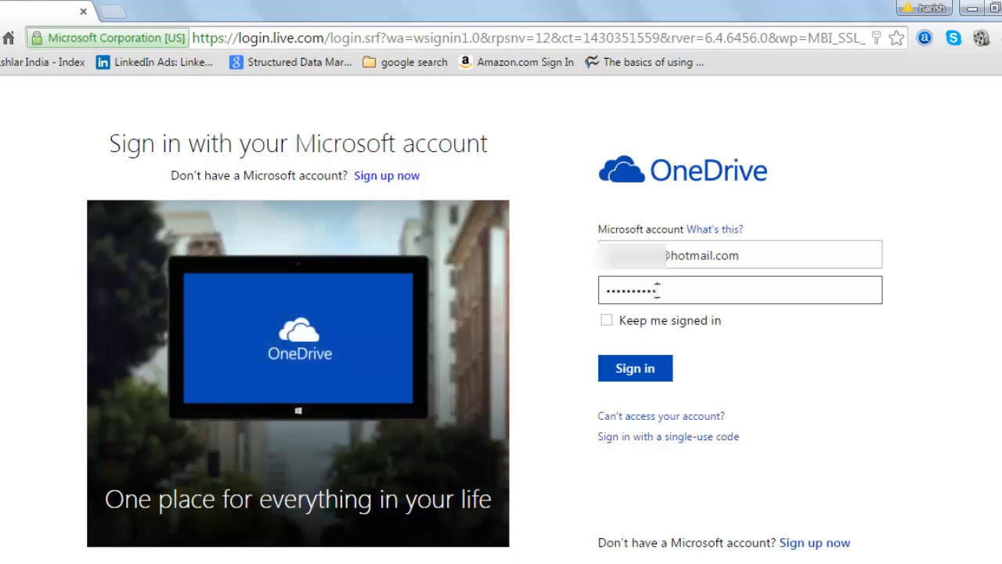
{"action": "left_click", "coordinate": [636, 368]}
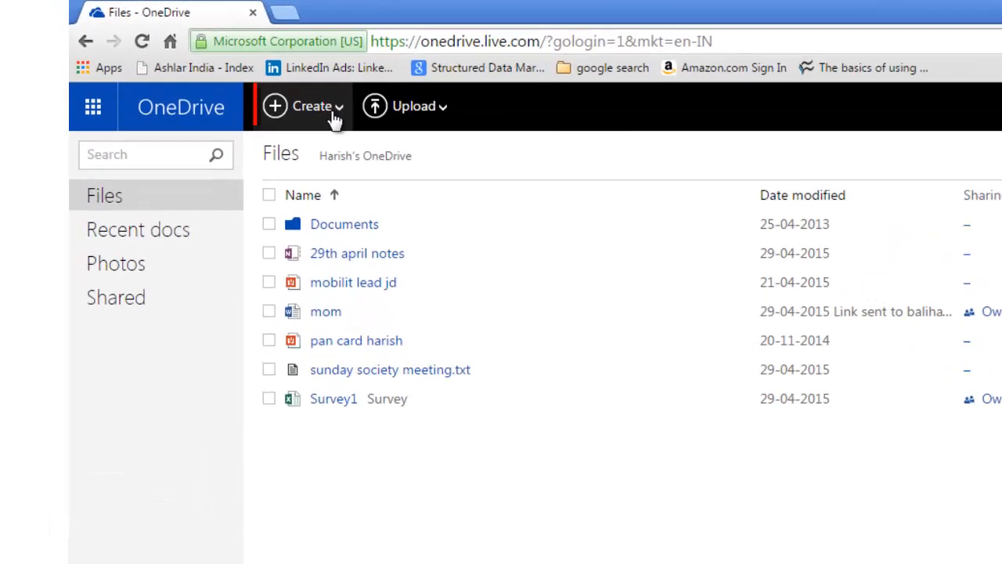
- Show the Create choices for a new folder or Office document
{"action": "left_click", "coordinate": [304, 107]}
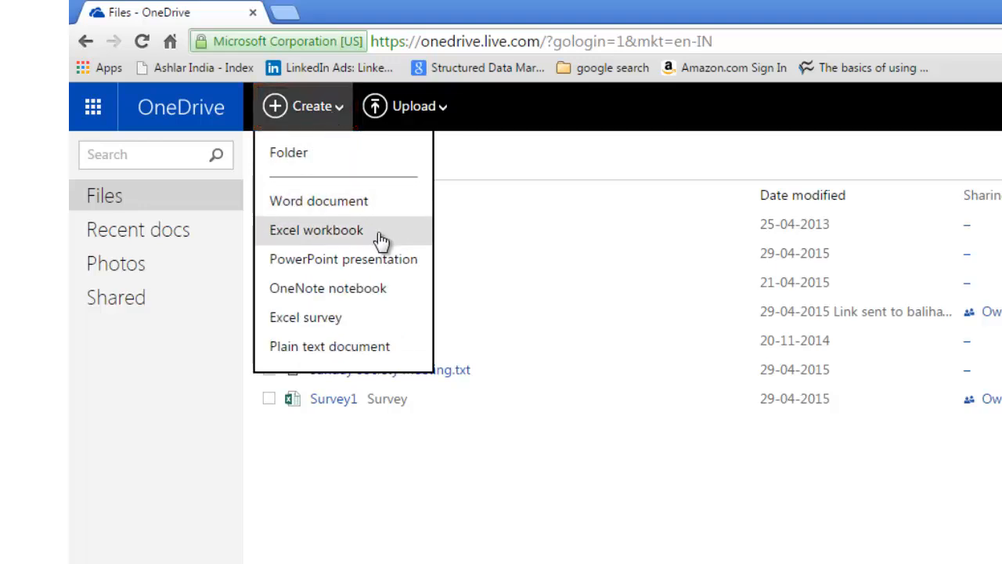
{"action": "mouse_move", "coordinate": [379, 274]}
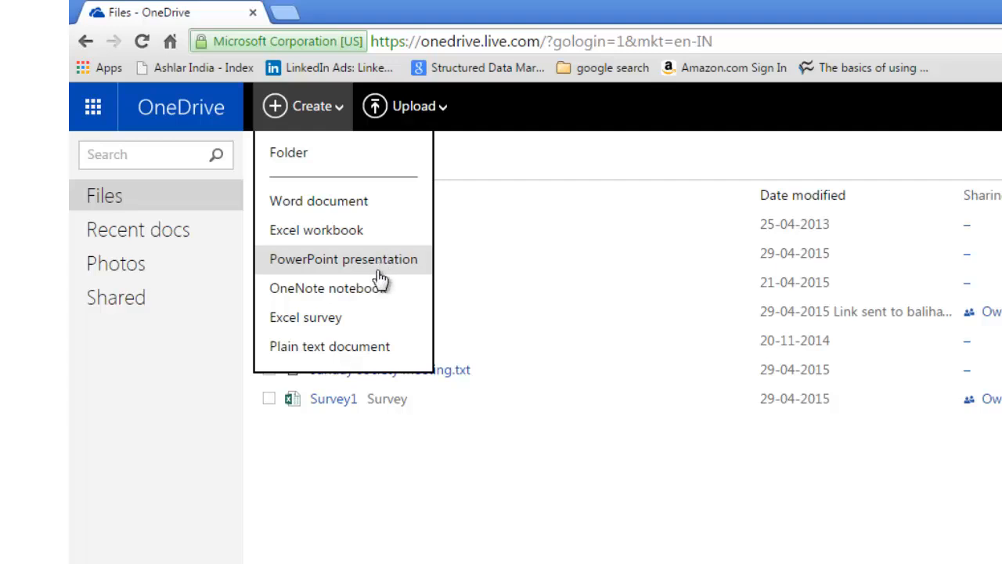
{"action": "mouse_move", "coordinate": [376, 294]}
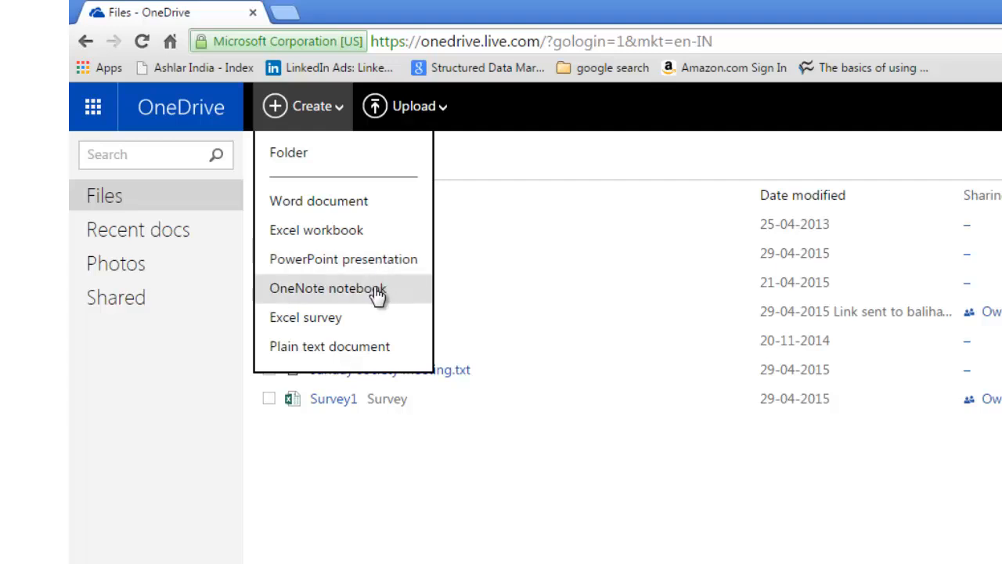
{"action": "mouse_move", "coordinate": [373, 316]}
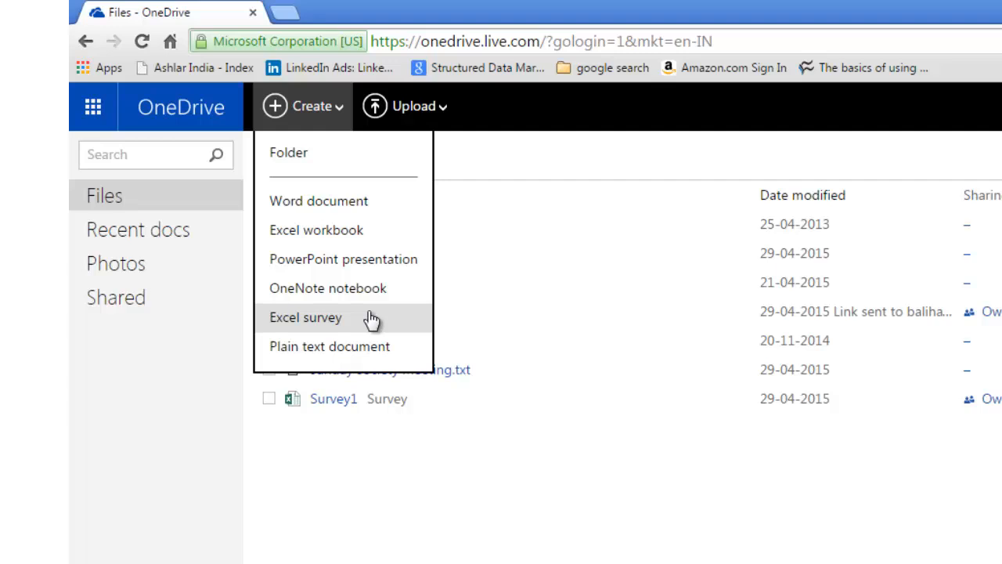
{"action": "mouse_move", "coordinate": [368, 346]}
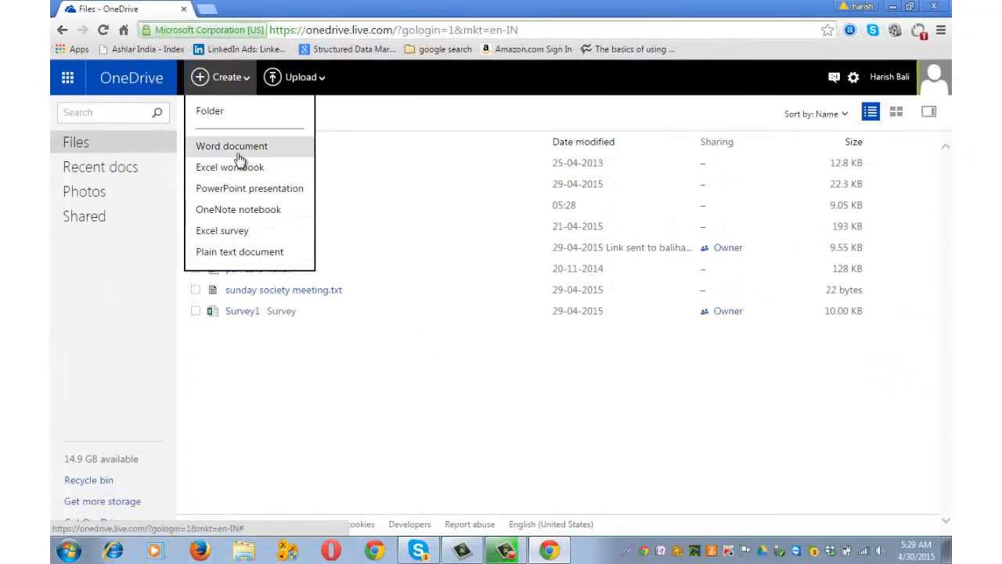
- Create a new Word document and rename it 'test for tutorial'
{"action": "left_click", "coordinate": [232, 146]}
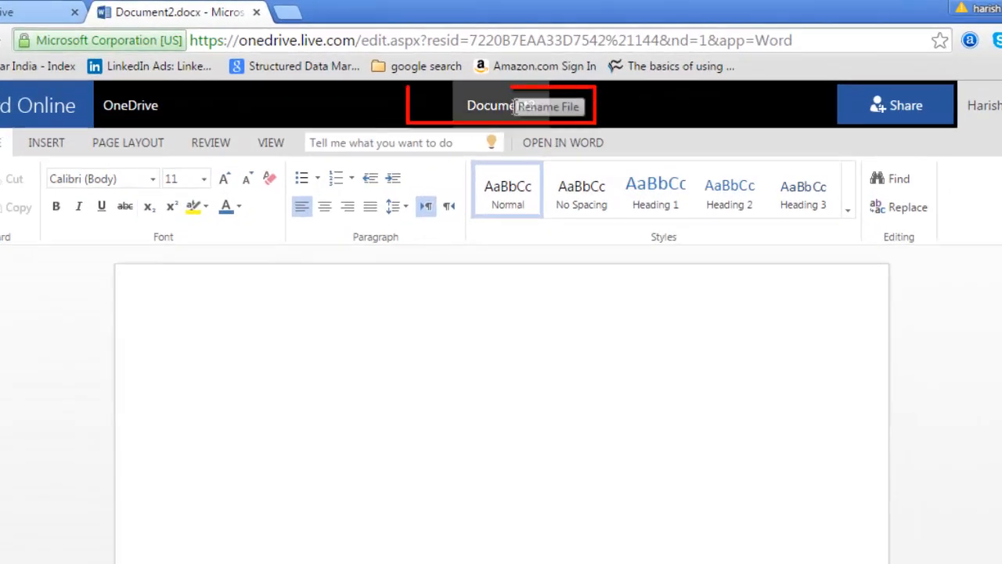
{"action": "left_click", "coordinate": [501, 107]}
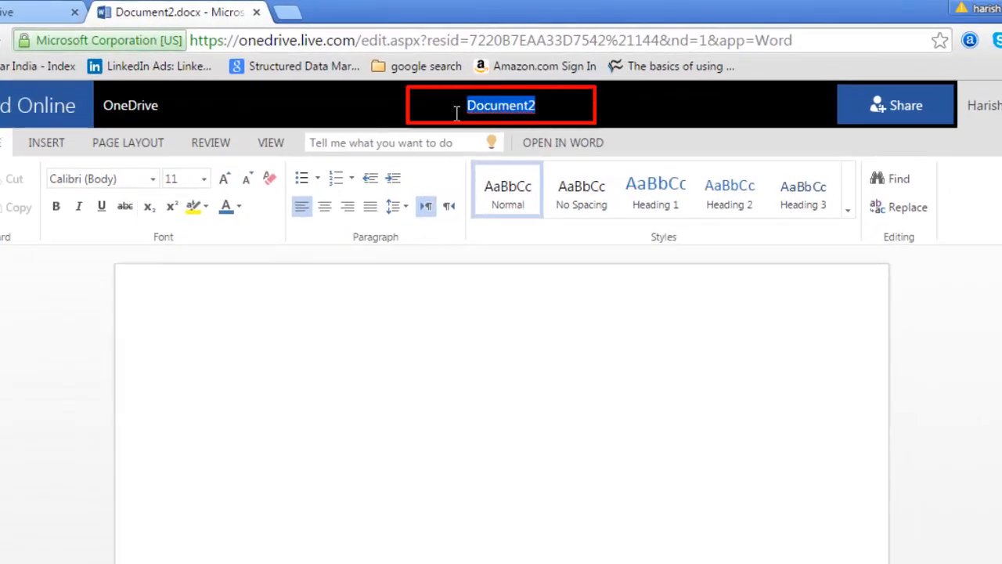
{"action": "type", "text": "test"}
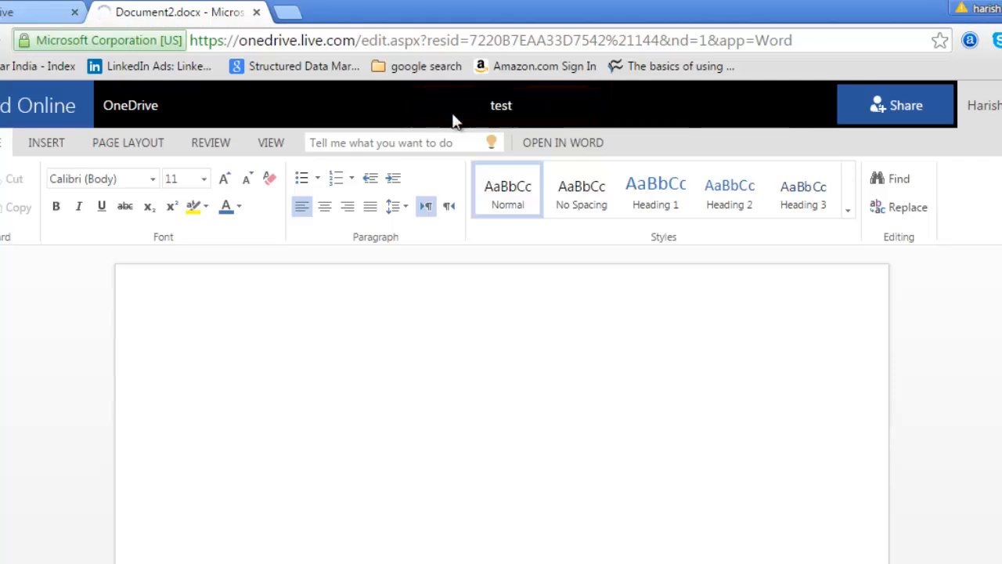
{"action": "type", "text": "for tu"}
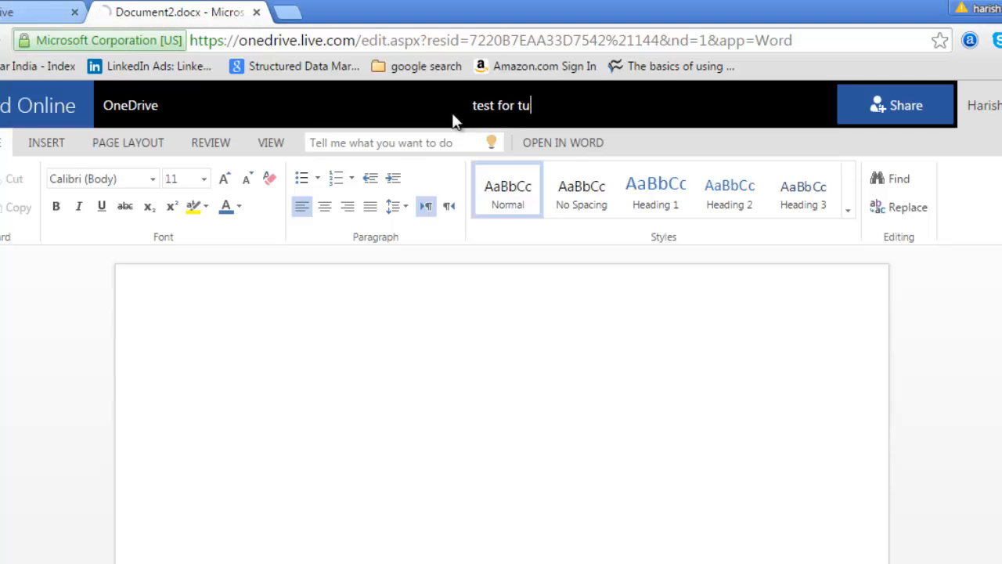
{"action": "type", "text": "torial"}
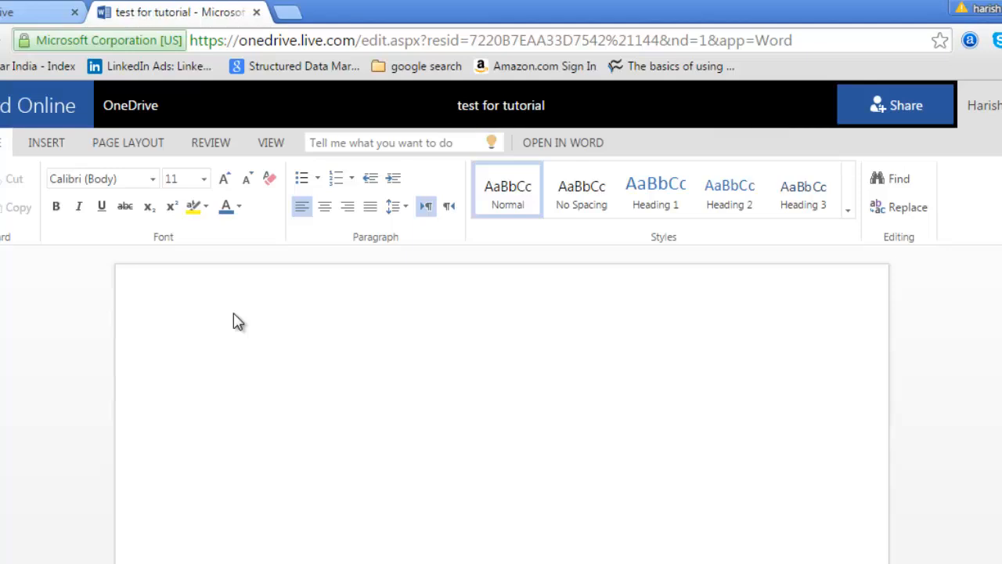
- Write 'This is a test document for tutorial on one drive' in the document body
{"action": "left_click", "coordinate": [207, 363]}
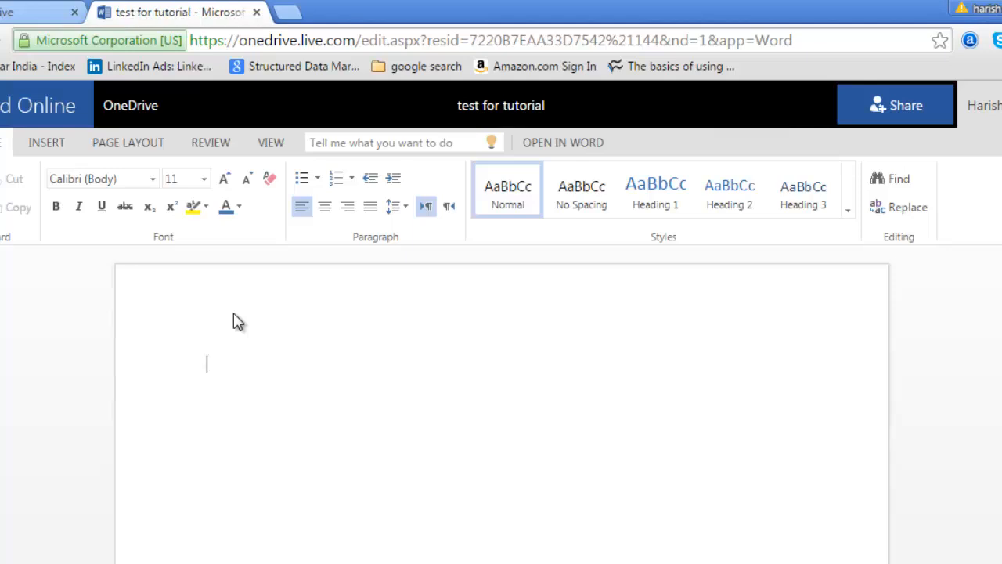
{"action": "type", "text": "This is a"}
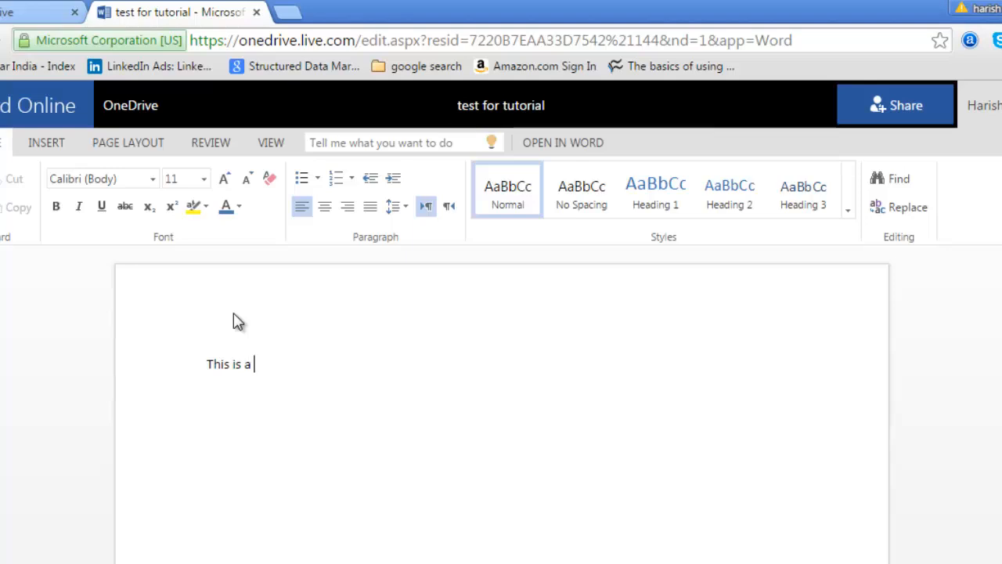
{"action": "type", "text": "test document for tutorial"}
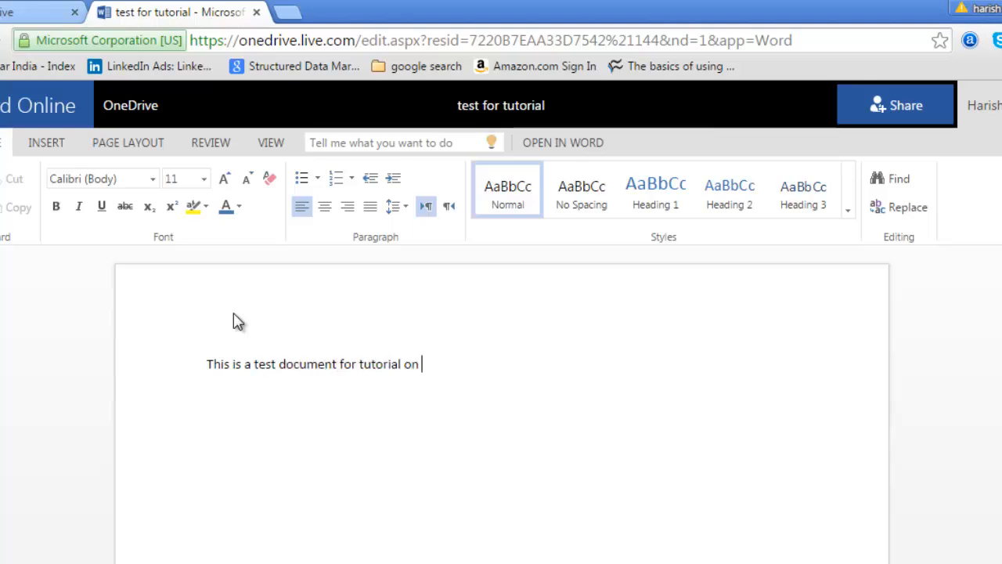
{"action": "type", "text": "one drive"}
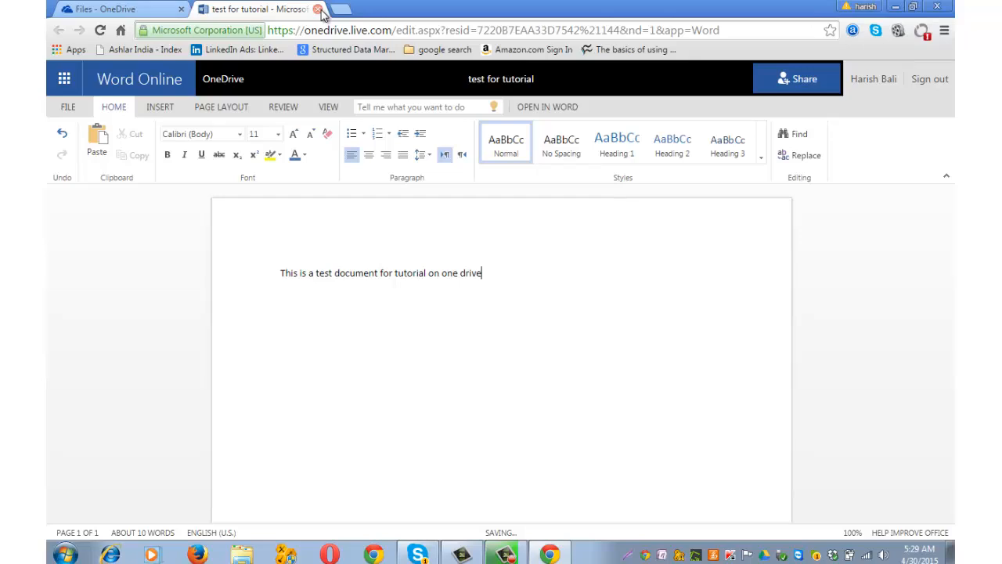
- Reopen the document for editing and add '. This is my first tutorial on One drive...'
{"action": "left_click", "coordinate": [317, 9]}
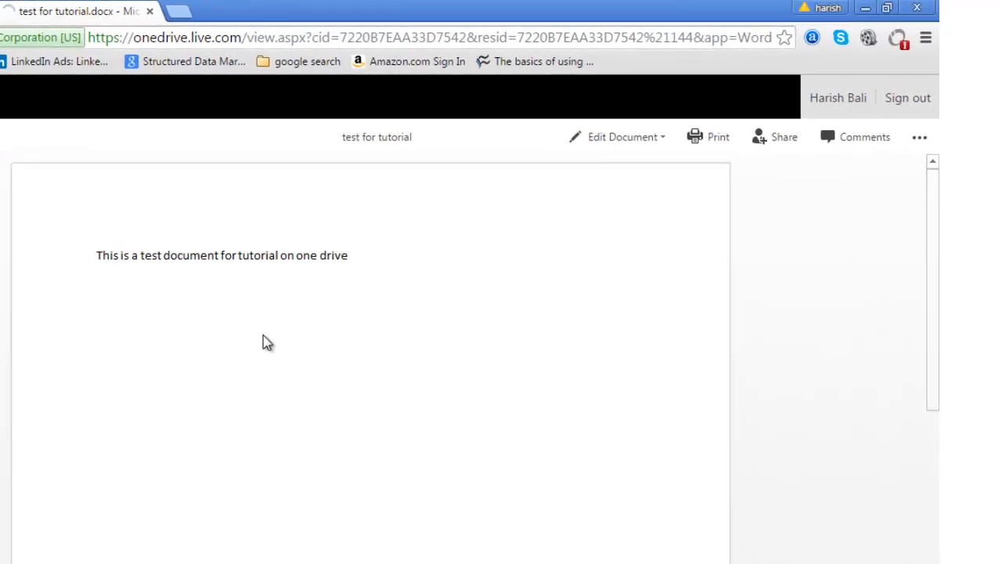
{"action": "left_click", "coordinate": [623, 137]}
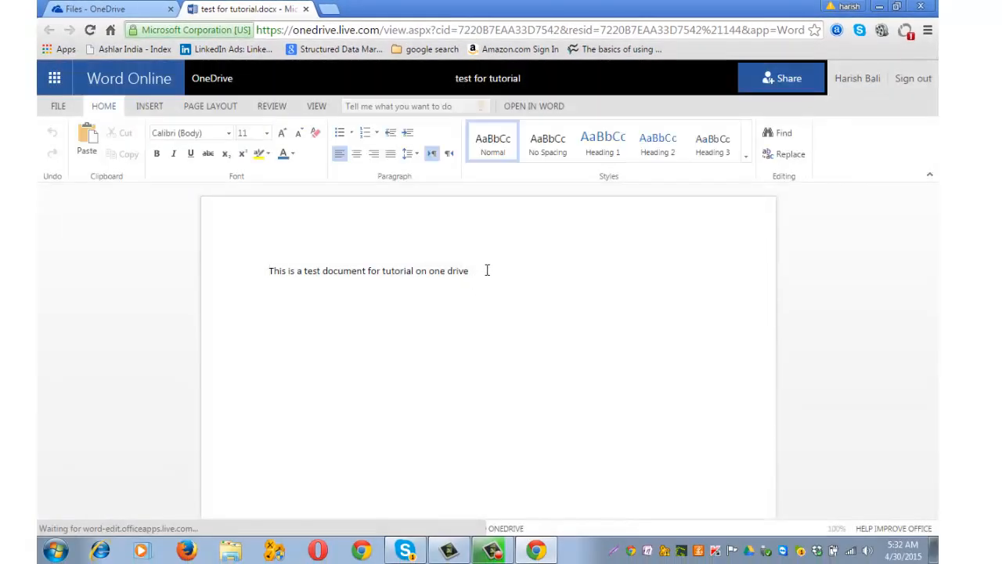
{"action": "type", "text": "."}
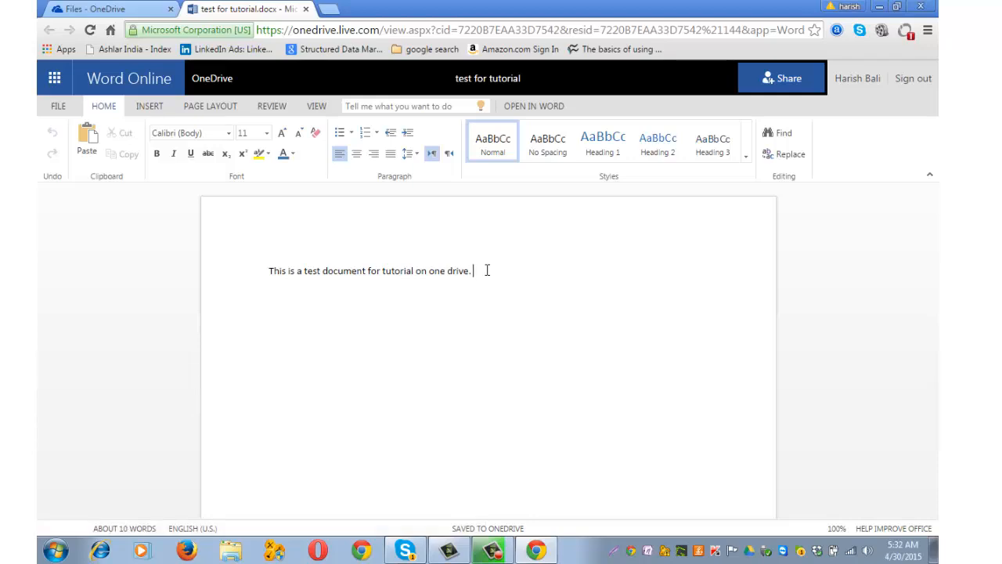
{"action": "type", "text": "This"}
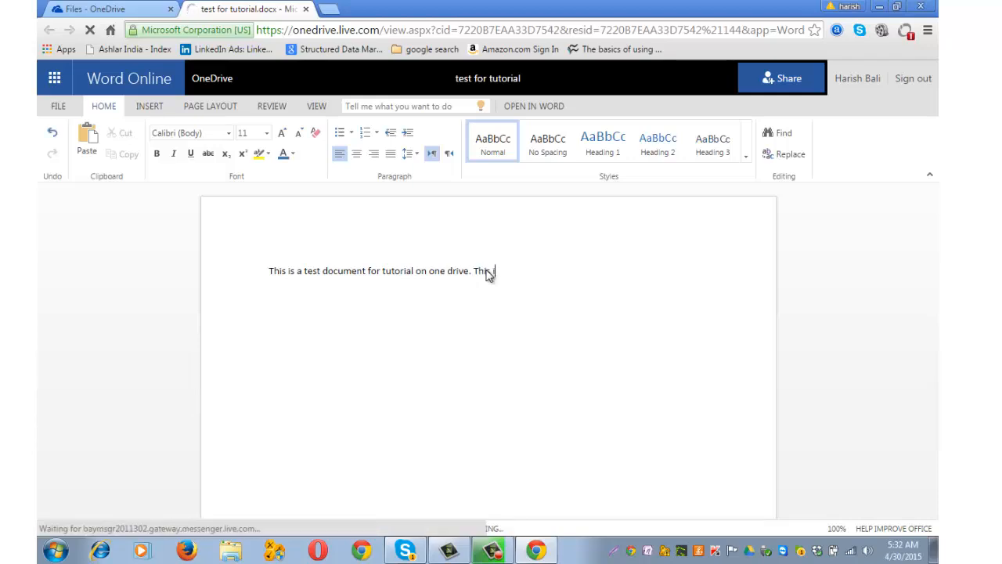
{"action": "type", "text": "is my first"}
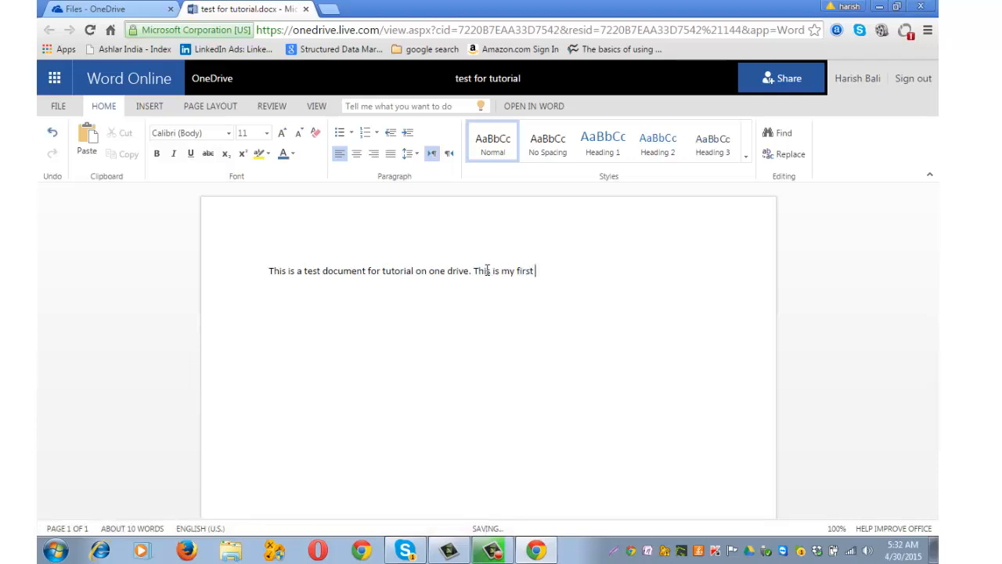
{"action": "type", "text": "tutorial on"}
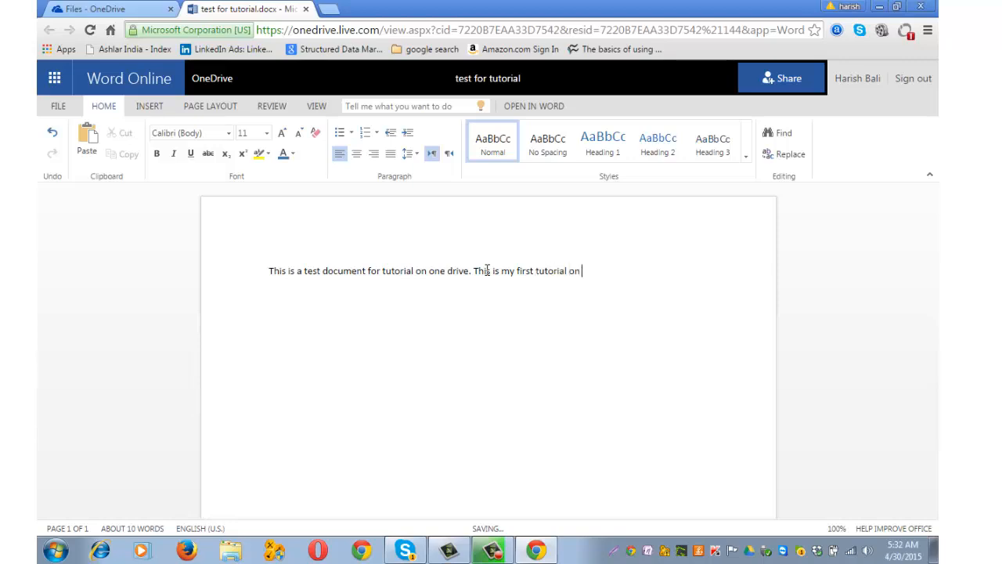
{"action": "type", "text": "One drive"}
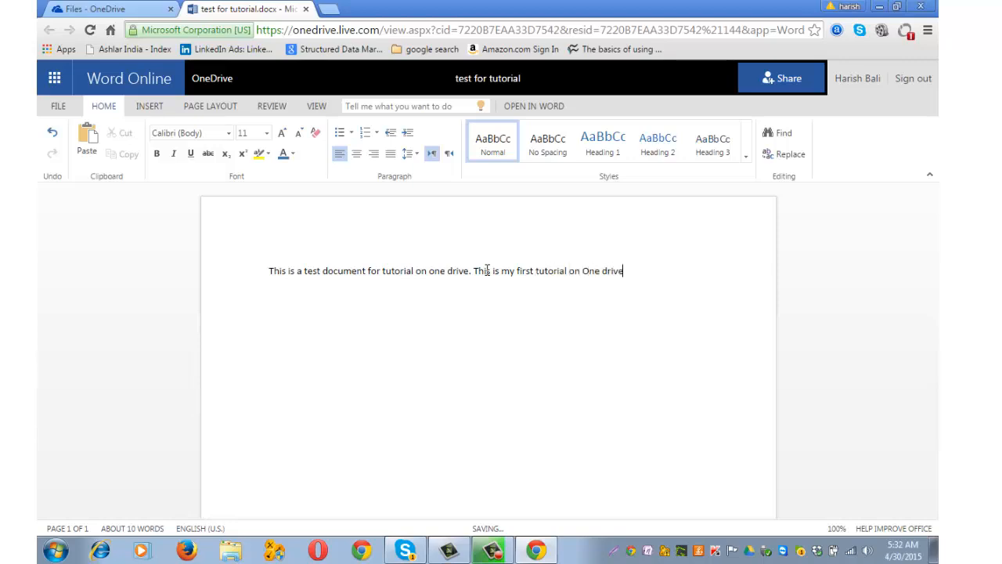
{"action": "type", "text": "..."}
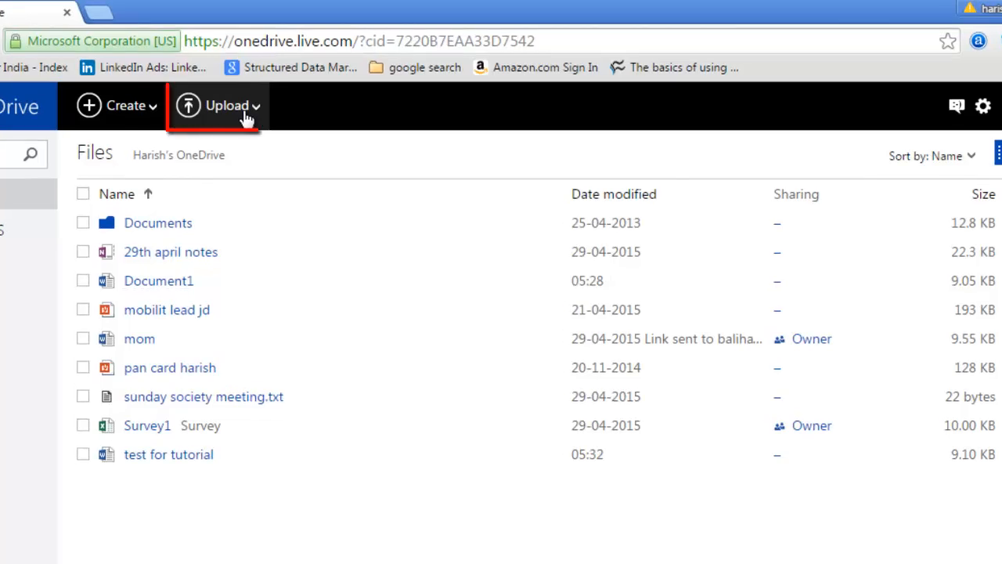
- Upload the 'wikipedia ashish' document from the desktop folder into Files
{"action": "left_click", "coordinate": [227, 105]}
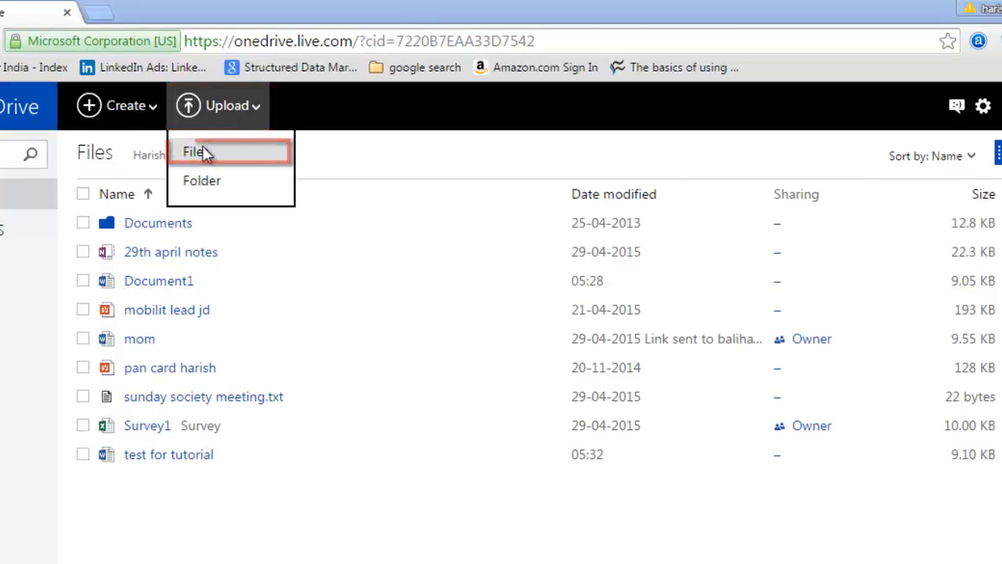
{"action": "left_click", "coordinate": [194, 152]}
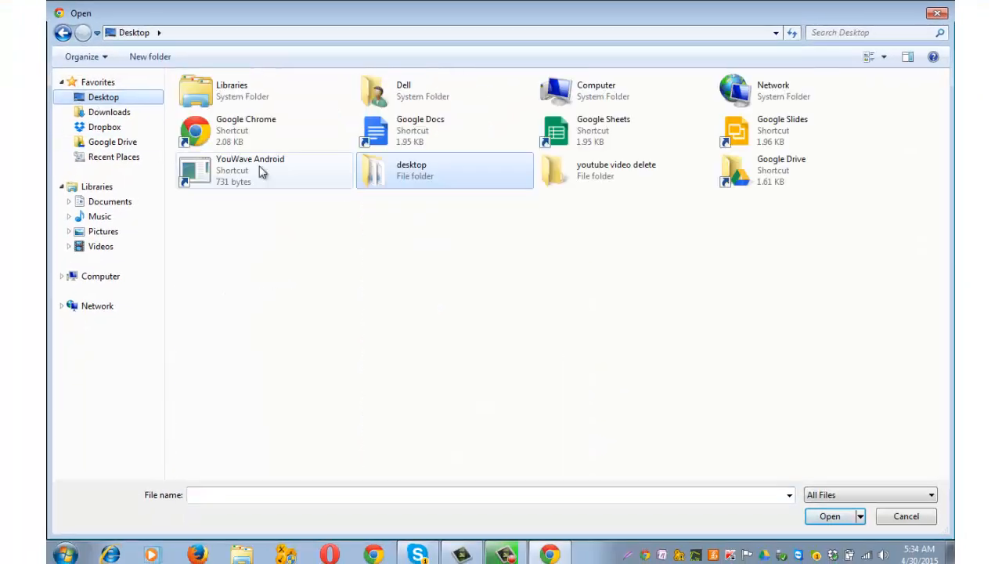
{"action": "double_click", "coordinate": [410, 170]}
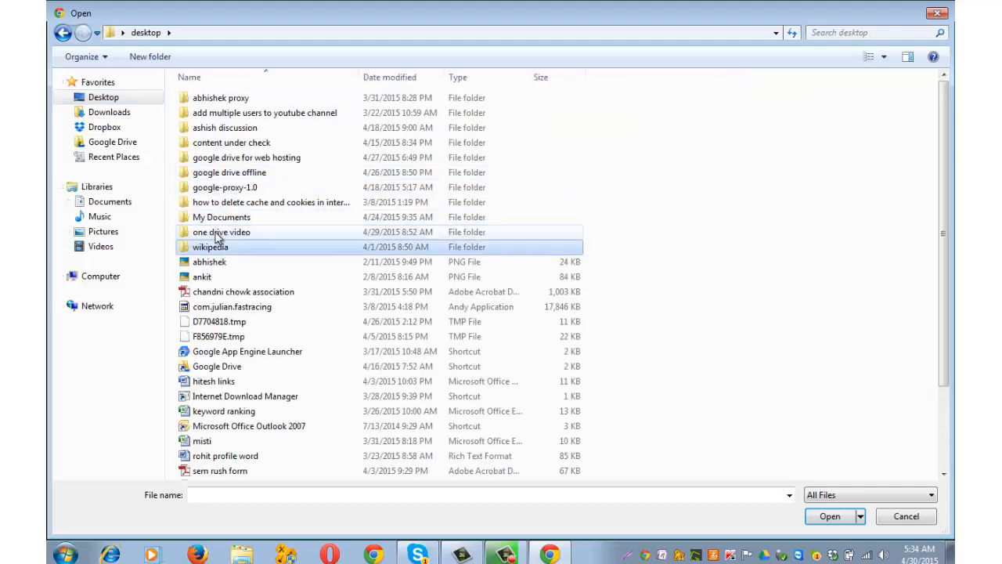
{"action": "left_click", "coordinate": [222, 397]}
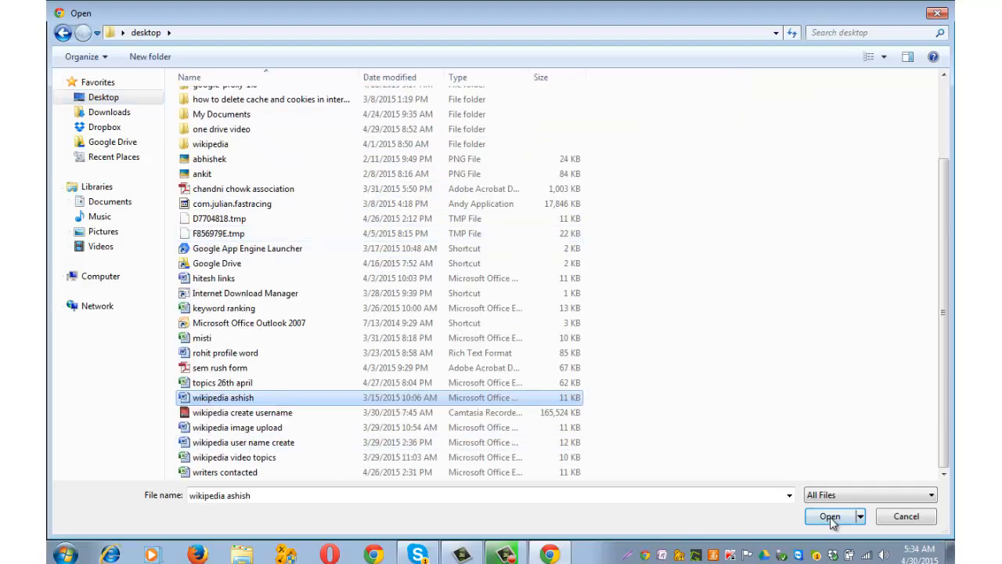
{"action": "left_click", "coordinate": [830, 516]}
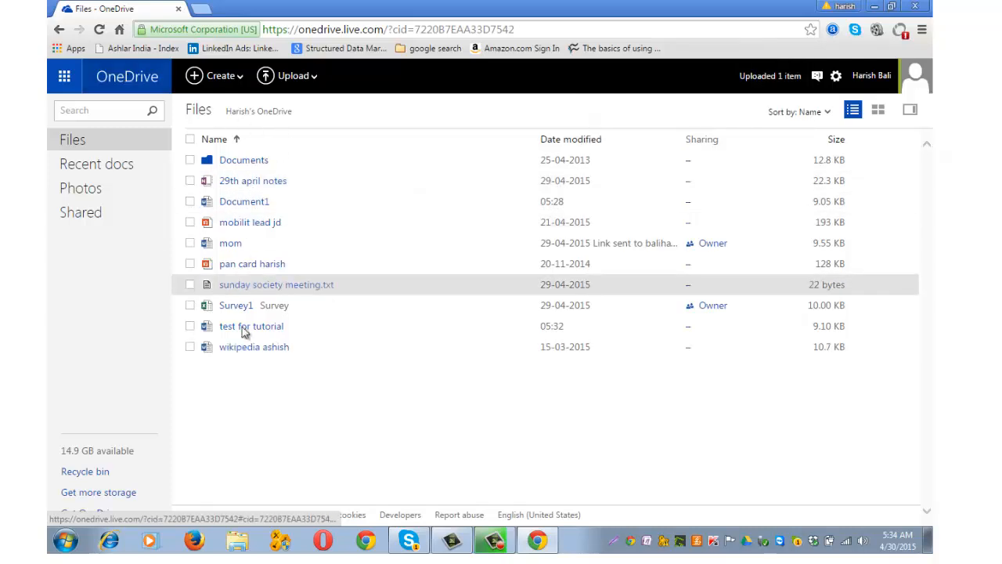
{"action": "left_click", "coordinate": [254, 346]}
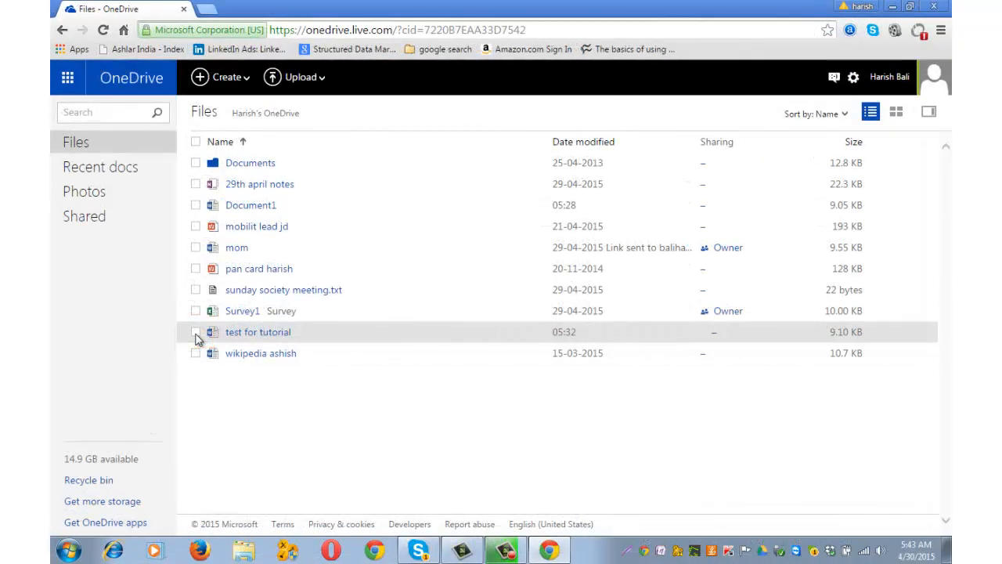
- Share 'test for tutorial' to calvin's email with a note about making a tutorial
{"action": "left_click", "coordinate": [195, 331]}
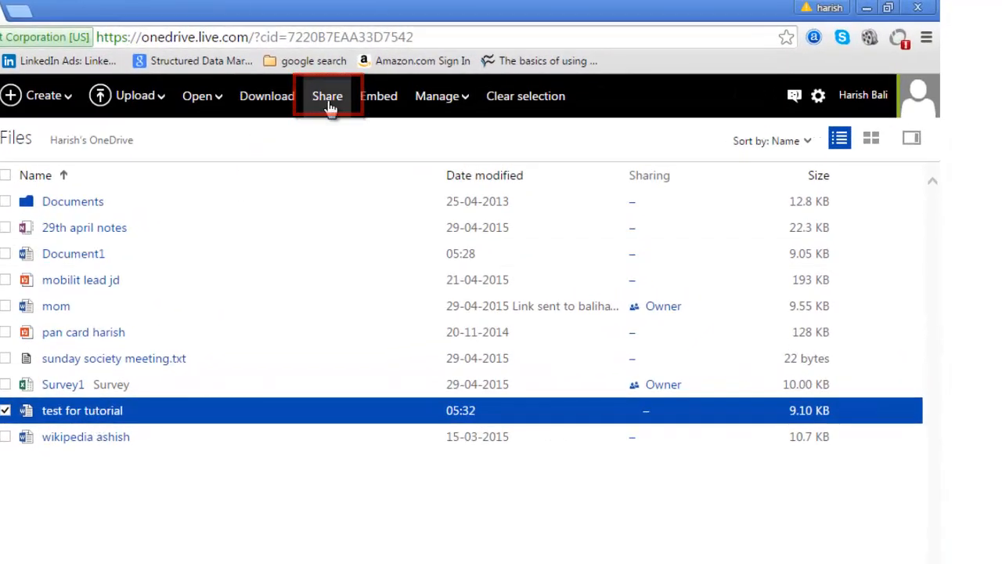
{"action": "left_click", "coordinate": [327, 95]}
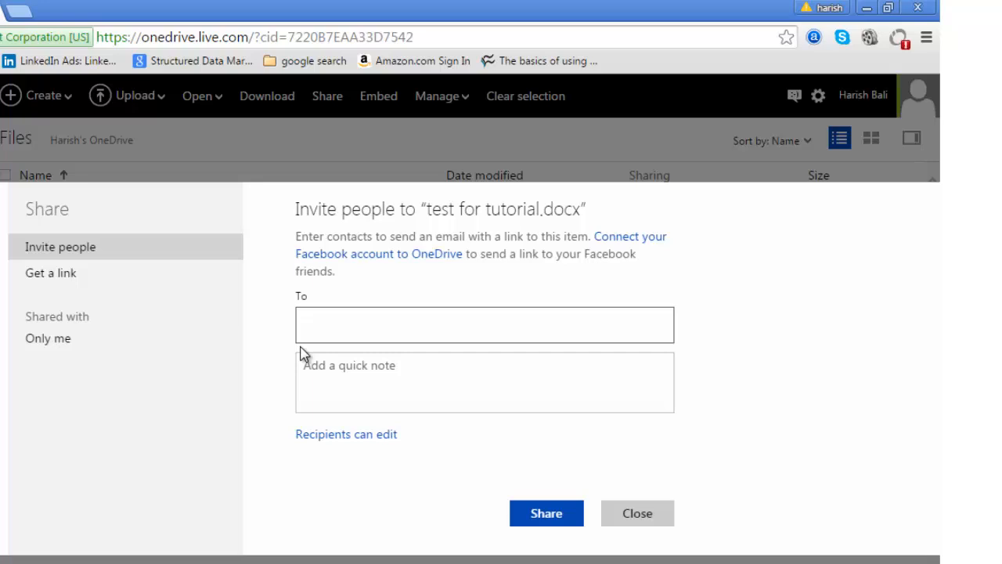
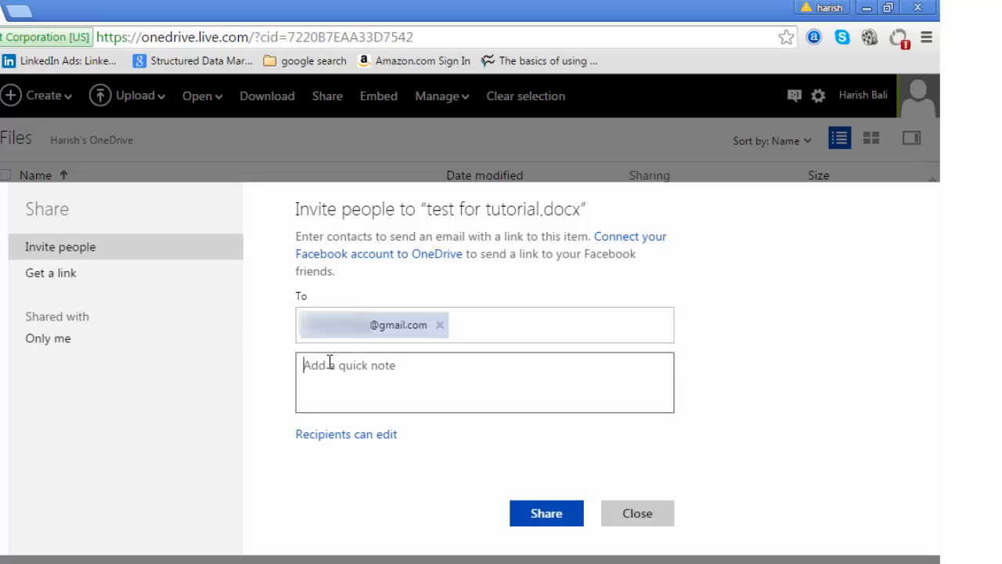
{"action": "type", "text": "I am"}
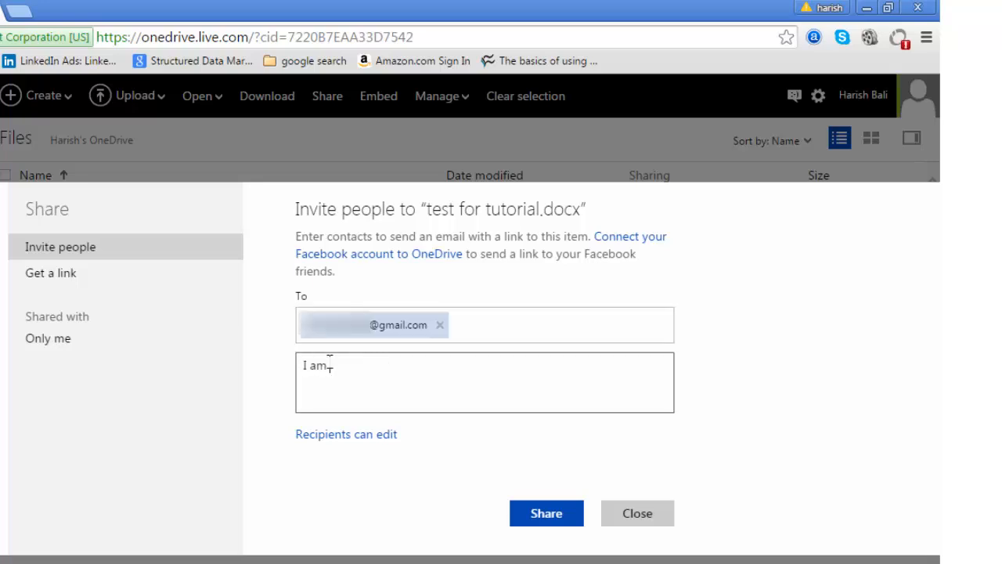
{"action": "type", "text": "making a"}
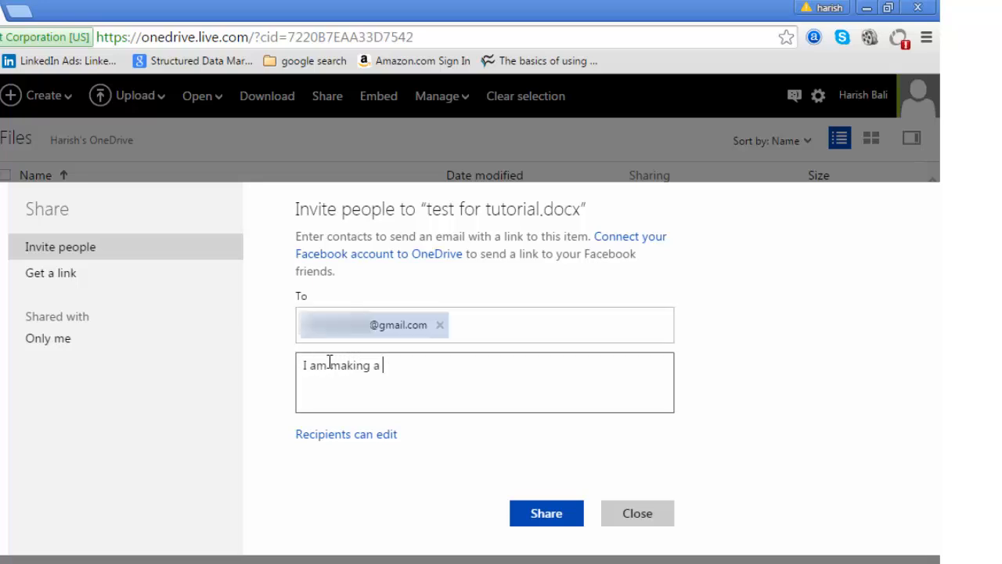
{"action": "type", "text": "tutorial on one drive, are"}
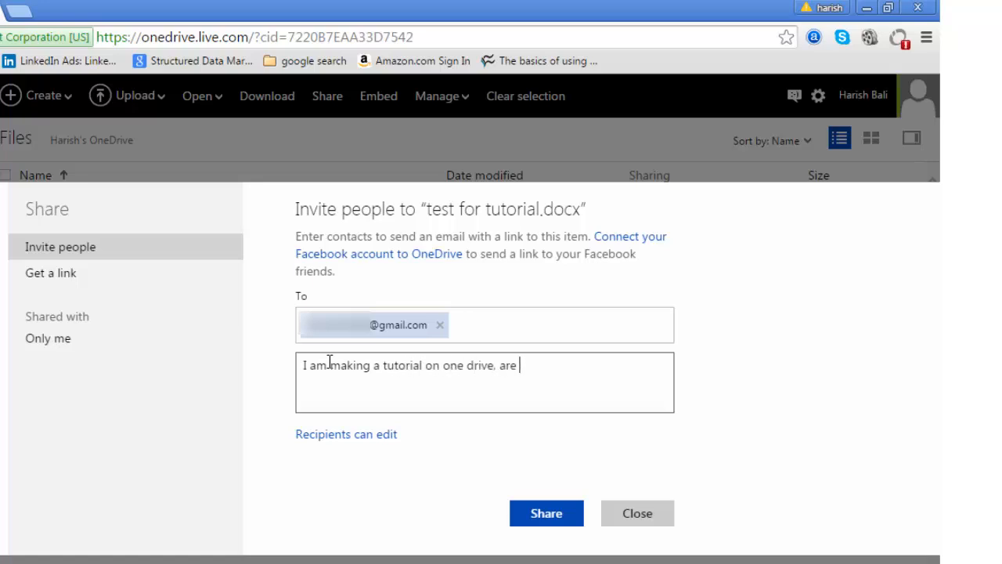
{"action": "type", "text": "you online"}
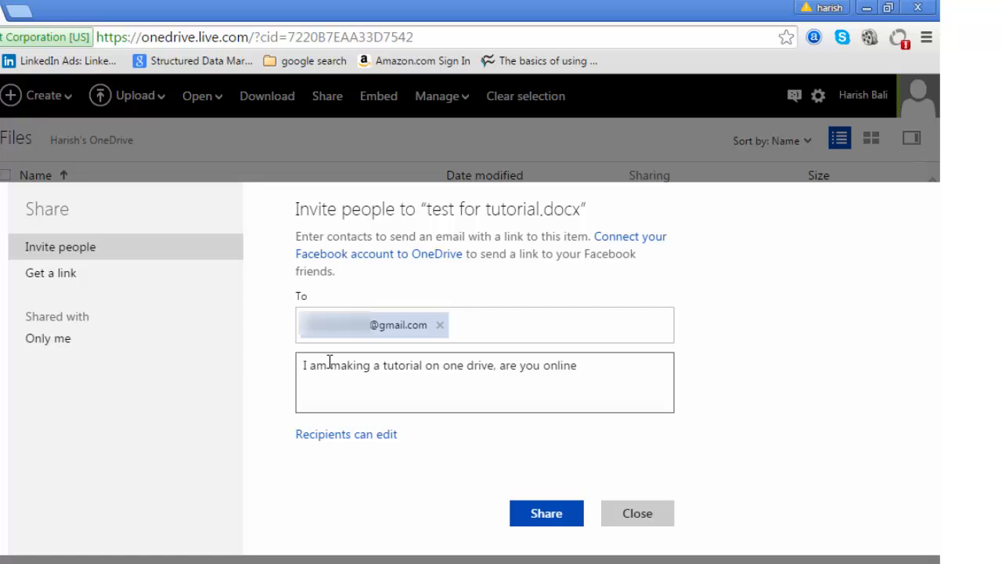
- Let recipients edit but require Microsoft account sign-in, and send the invitation
{"action": "left_click", "coordinate": [346, 433]}
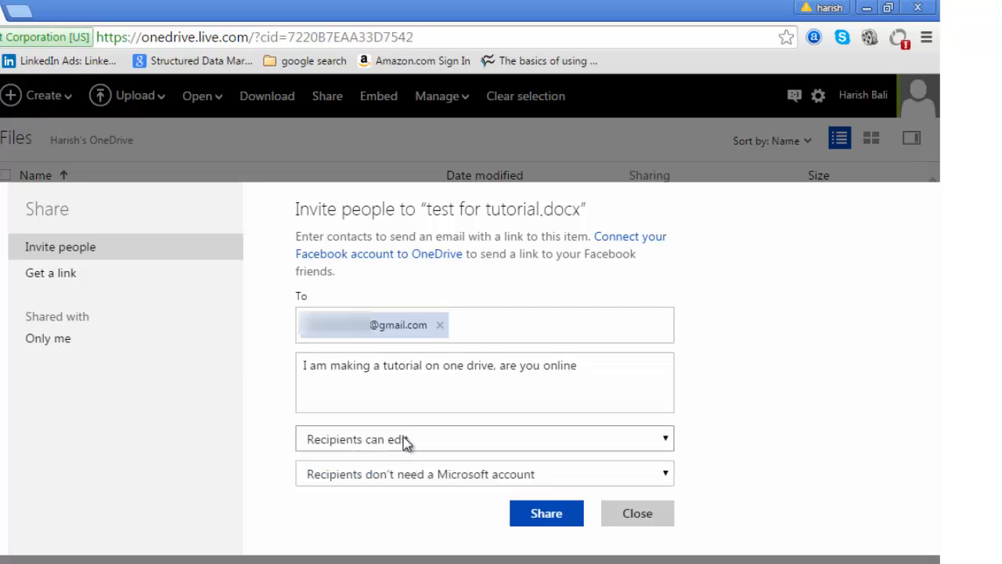
{"action": "left_click", "coordinate": [484, 439]}
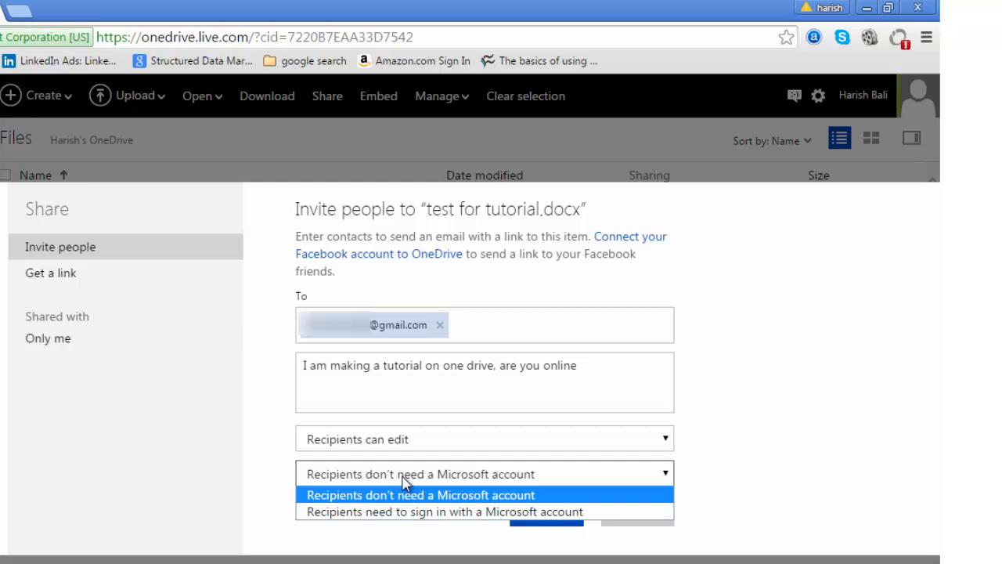
{"action": "mouse_move", "coordinate": [413, 510]}
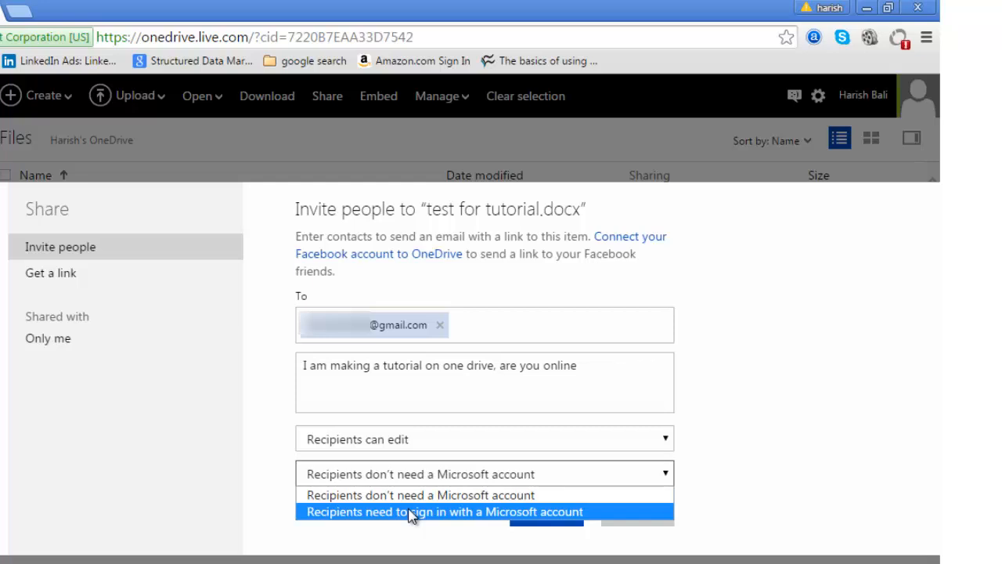
{"action": "left_click", "coordinate": [442, 511]}
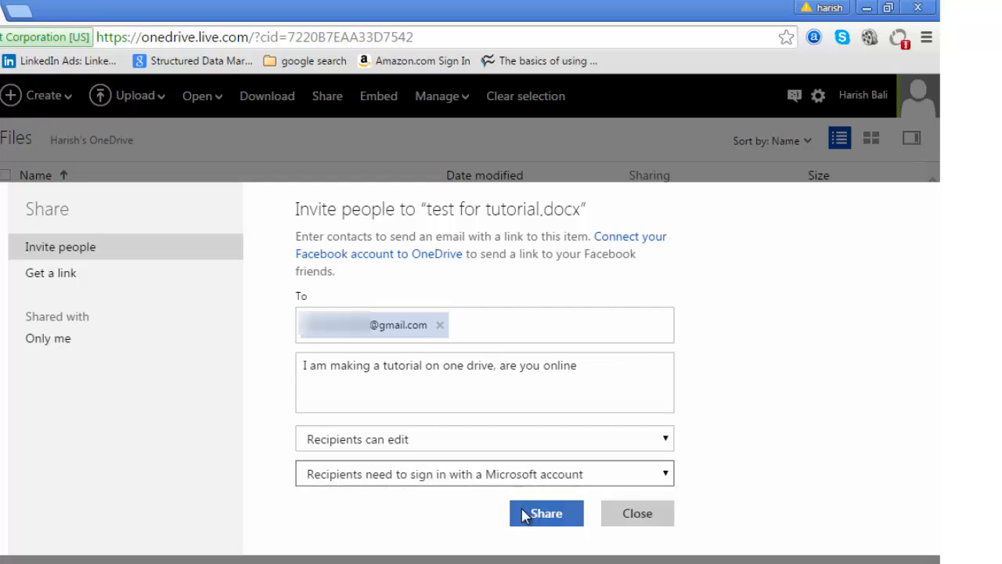
{"action": "left_click", "coordinate": [545, 513]}
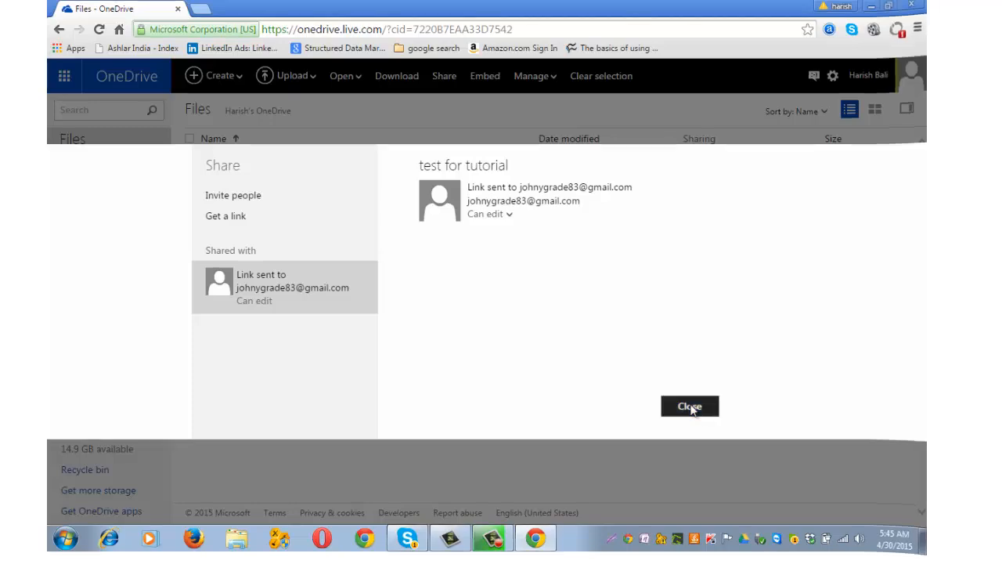
- Generate a shortened edit link for 'test for tutorial' in the sharing panel
{"action": "left_click", "coordinate": [689, 407]}
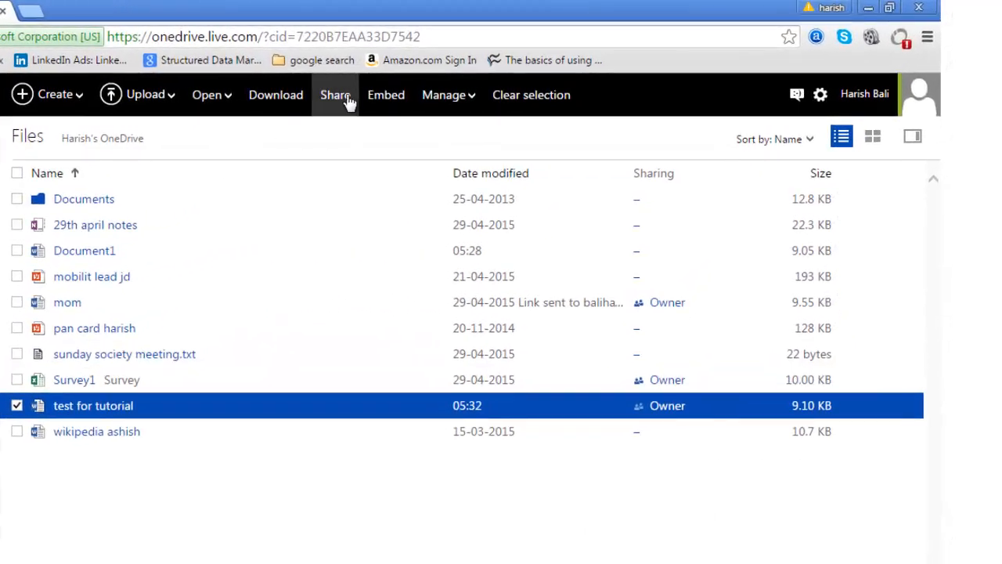
{"action": "left_click", "coordinate": [335, 95]}
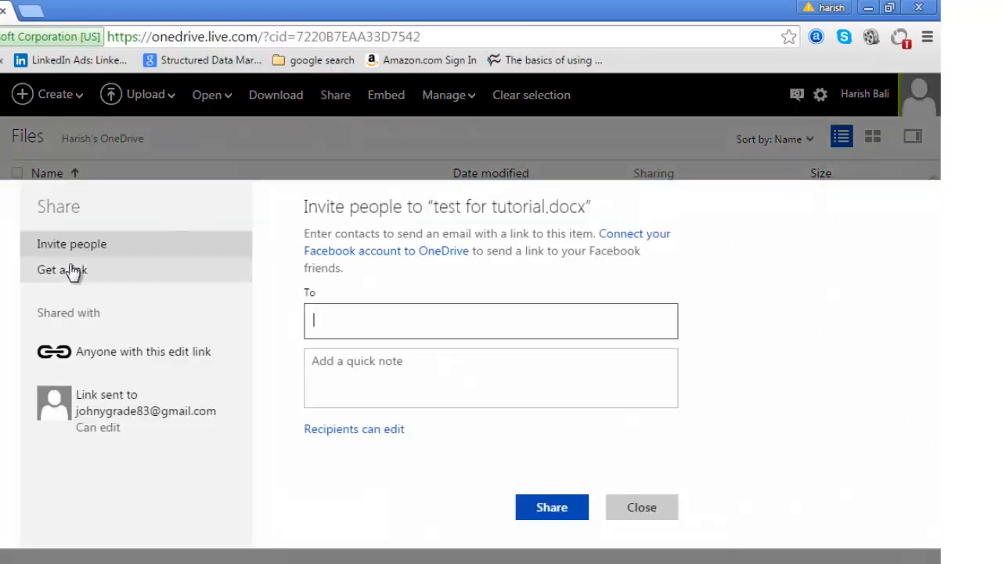
{"action": "left_click", "coordinate": [63, 270]}
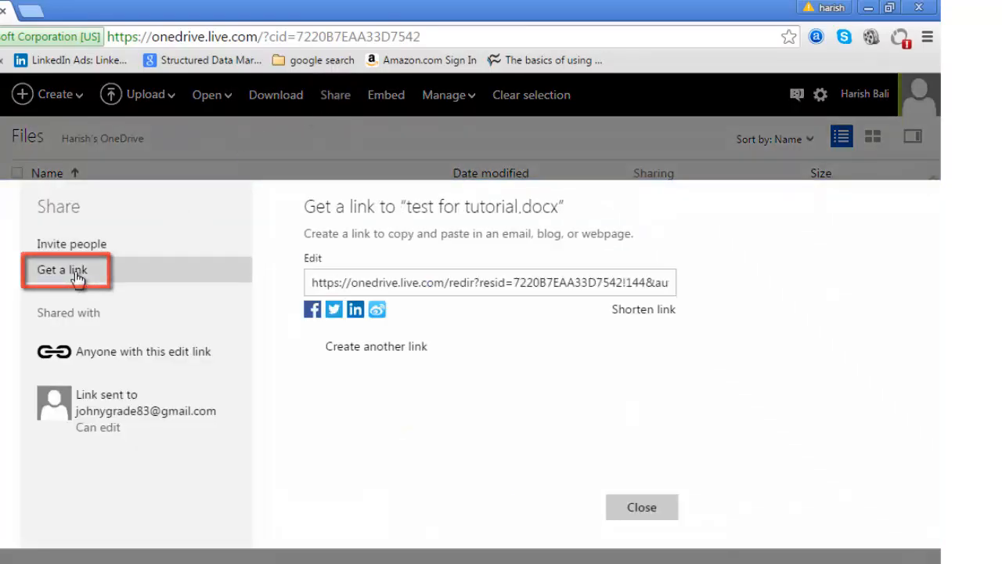
{"action": "left_click", "coordinate": [490, 282]}
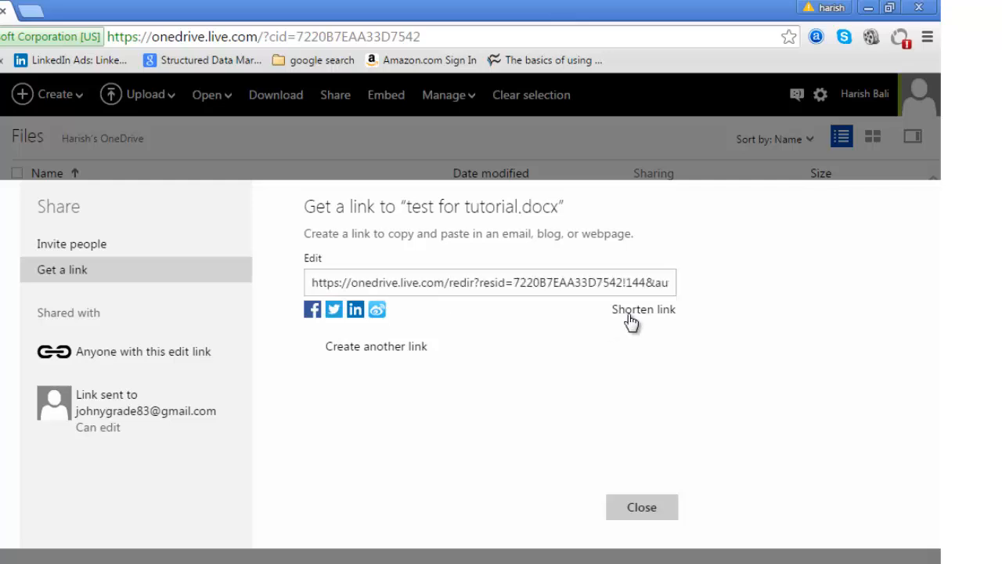
{"action": "left_click", "coordinate": [642, 309]}
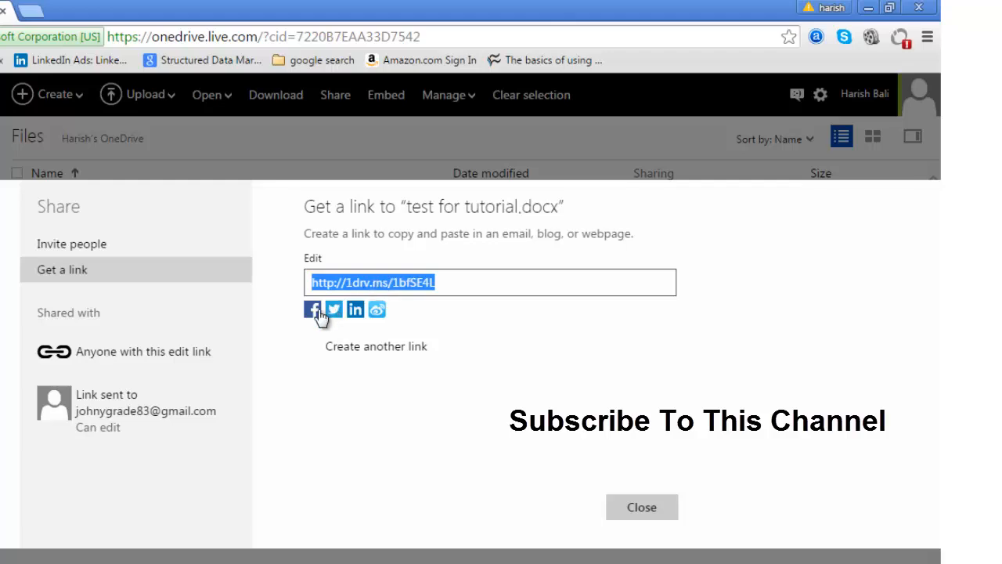
{"action": "mouse_move", "coordinate": [333, 312]}
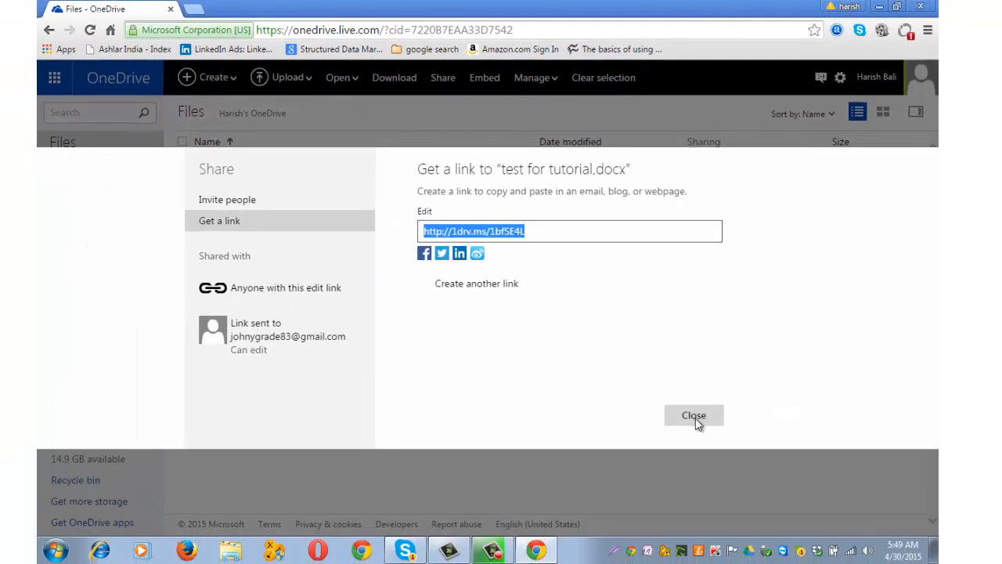
{"action": "left_click", "coordinate": [694, 415]}
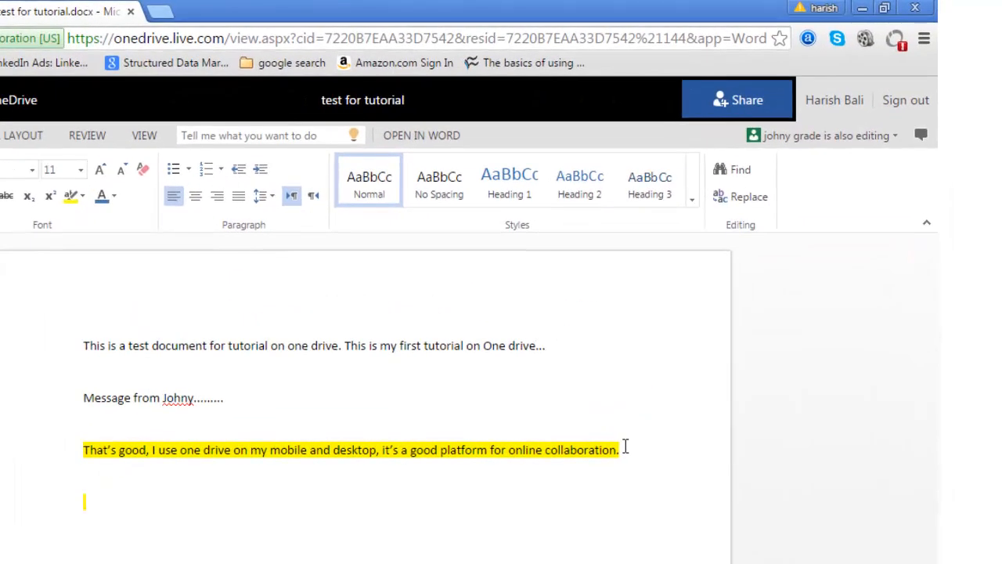
- Reply that it's good, used on mobile and laptop too, thanking johny for the quick revert
{"action": "type", "text": "That is"}
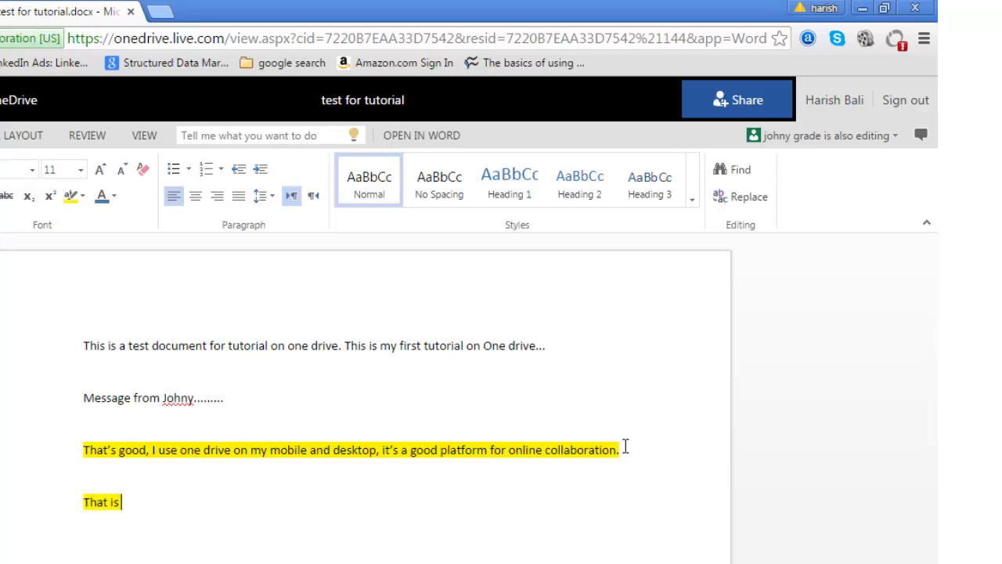
{"action": "type", "text": "good,"}
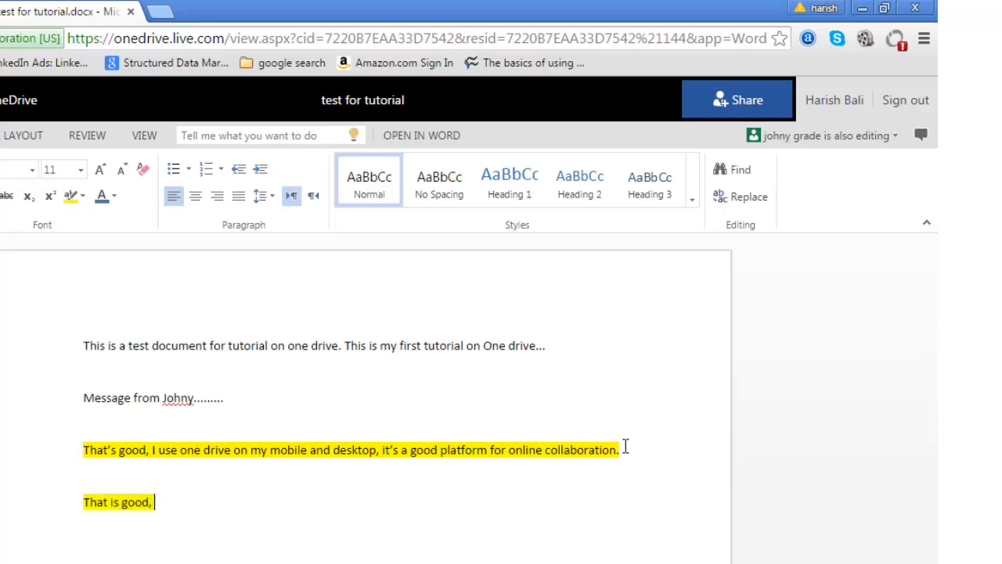
{"action": "type", "text": "I also use it on my m"}
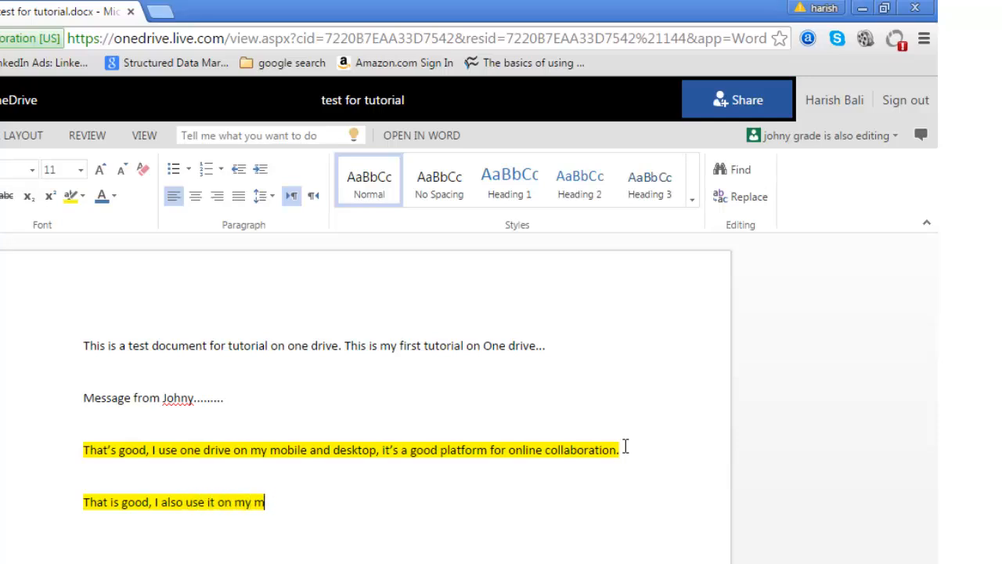
{"action": "type", "text": "obile and la"}
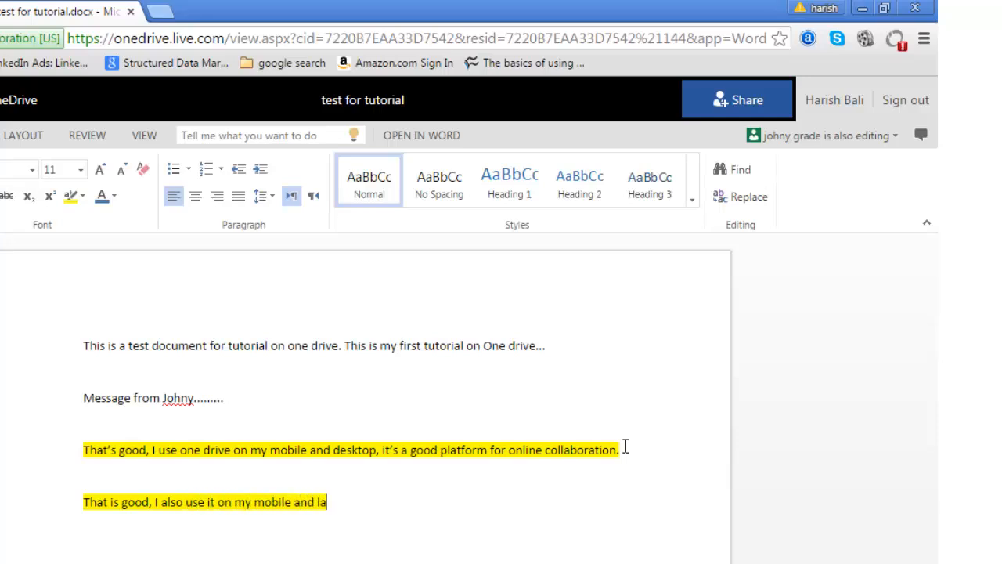
{"action": "type", "text": "ptop"}
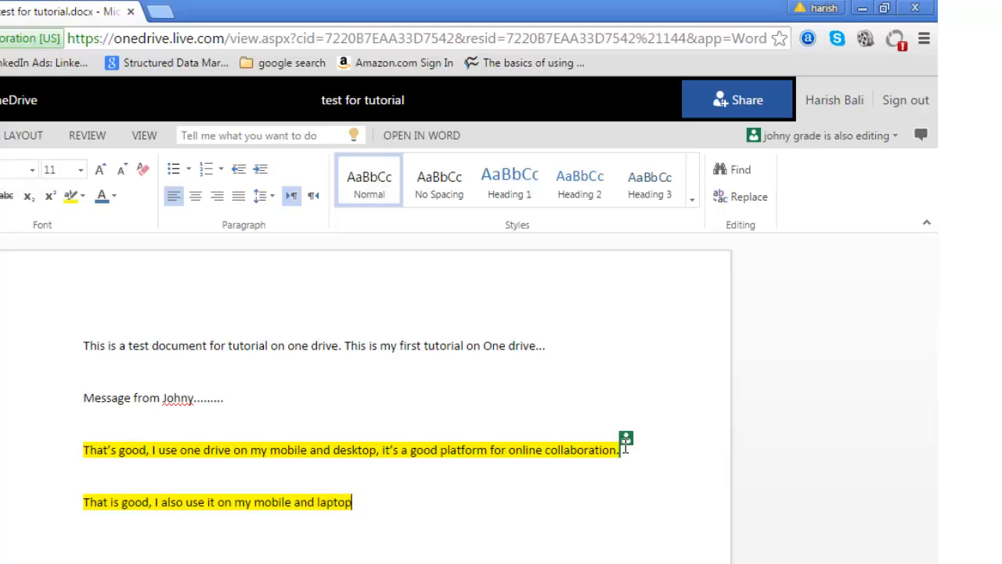
{"action": "type", "text": ", thanks"}
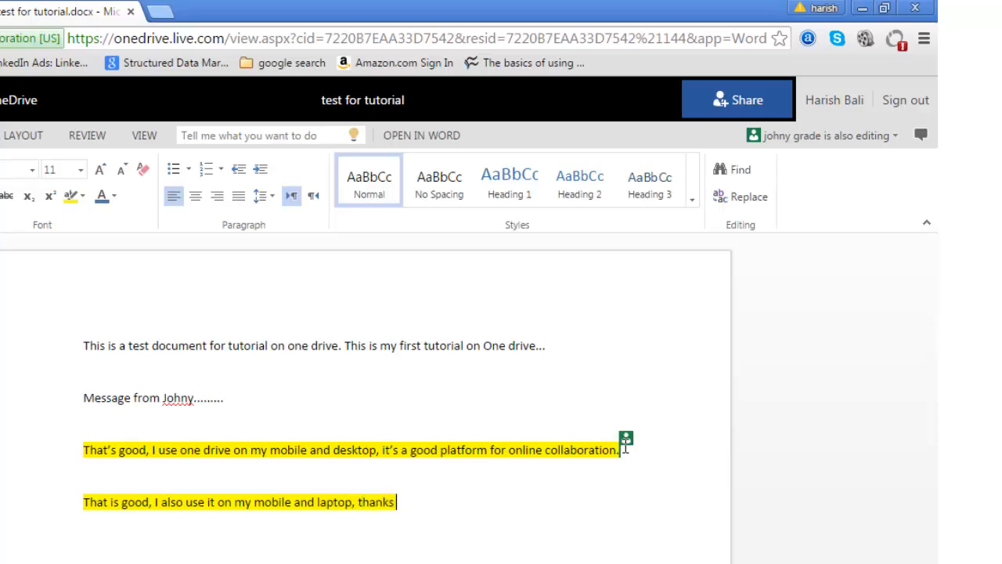
{"action": "type", "text": "johny"}
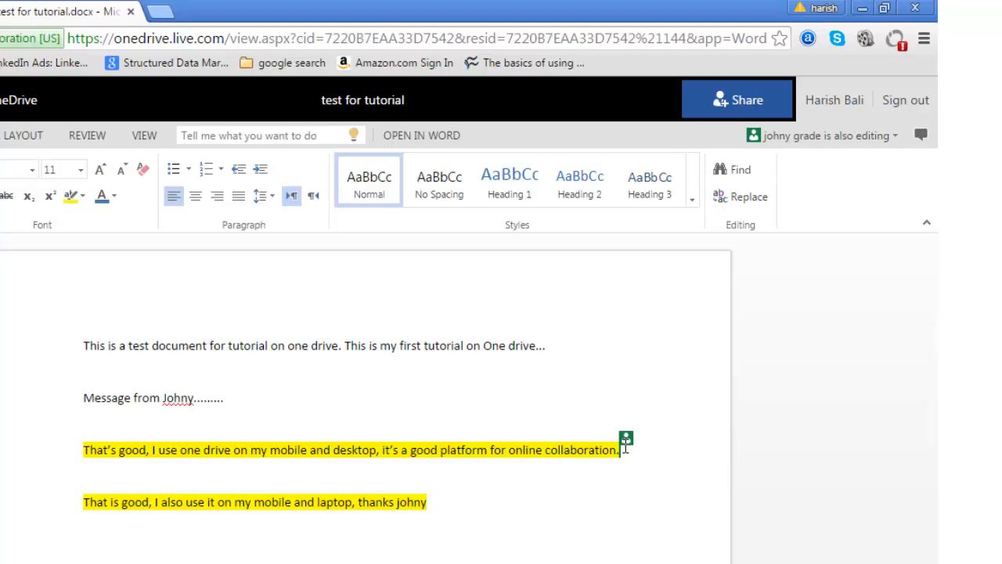
{"action": "type", "text": "for be"}
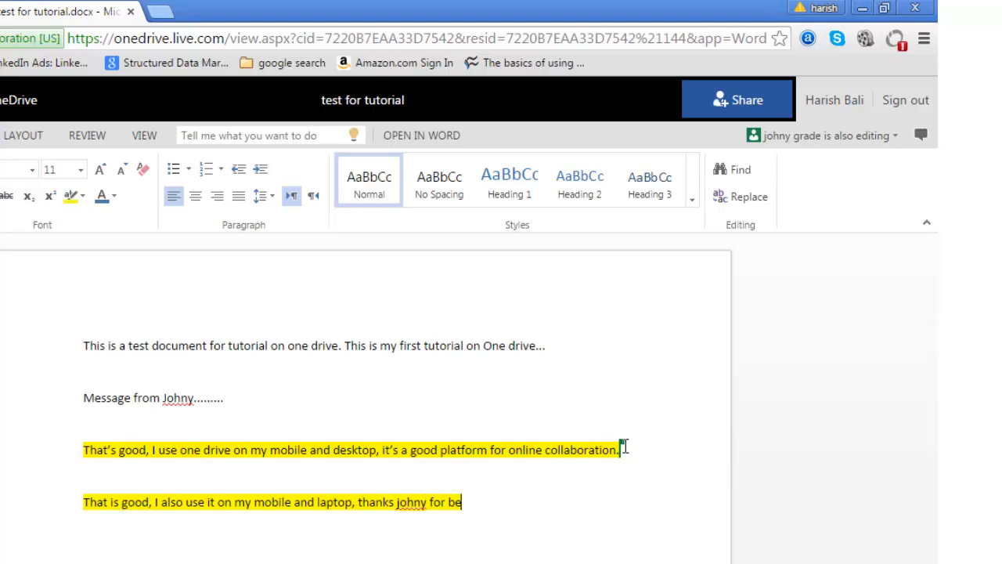
{"action": "type", "text": "this quick revert..."}
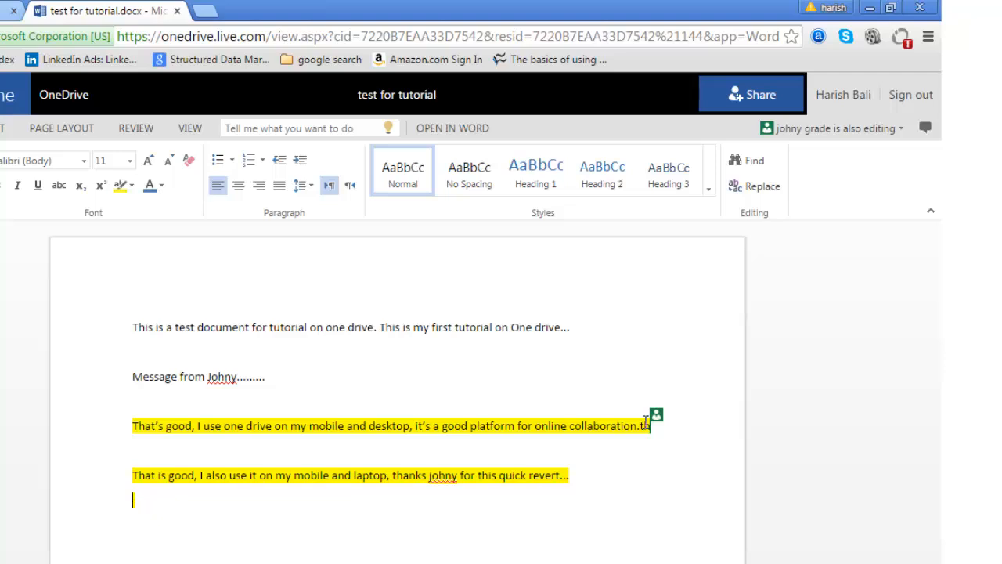
- Add the 'thats cool....' and 'Thanks take care....' replies
{"action": "type", "text": "thats c"}
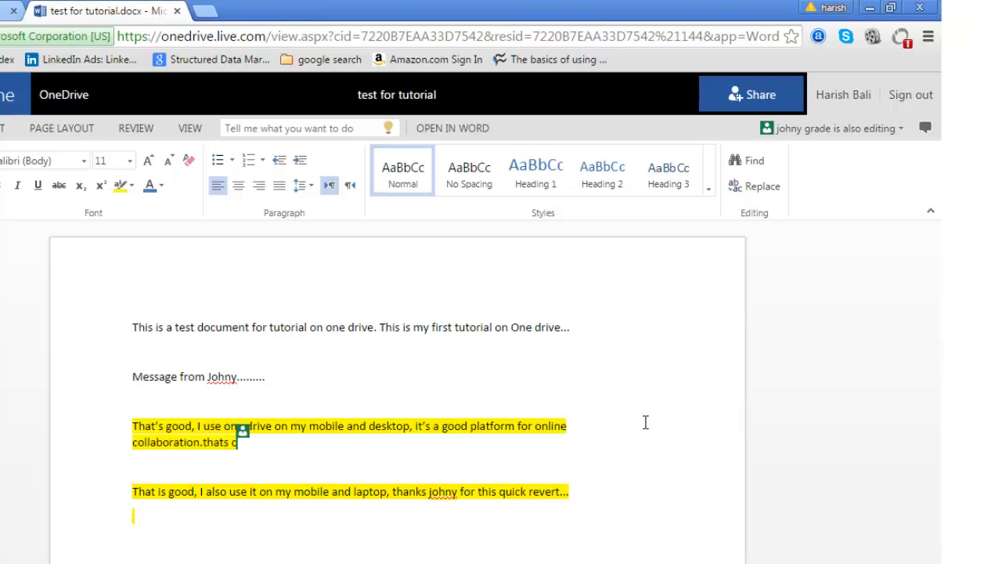
{"action": "type", "text": "ool...."}
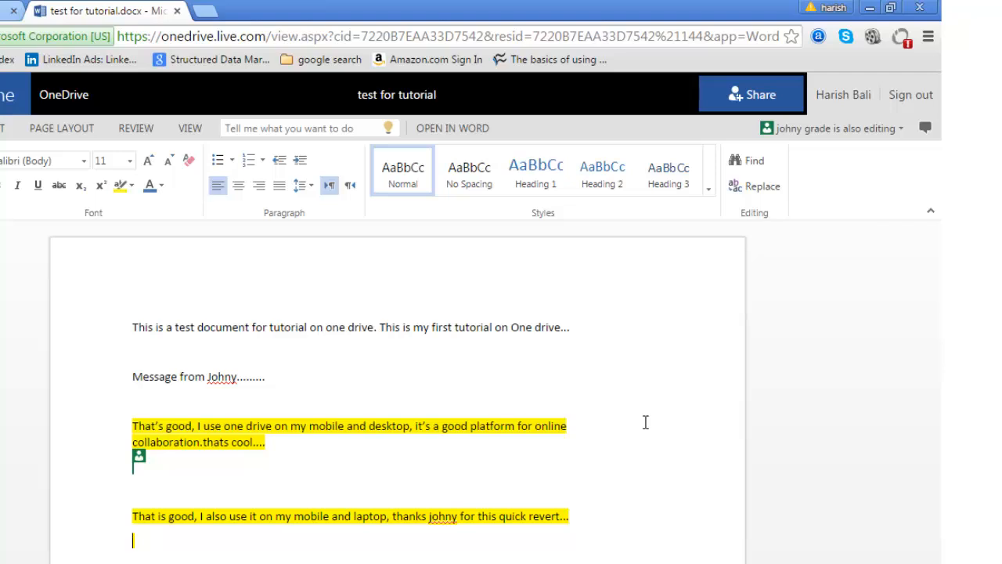
{"action": "type", "text": "Thaks take care...."}
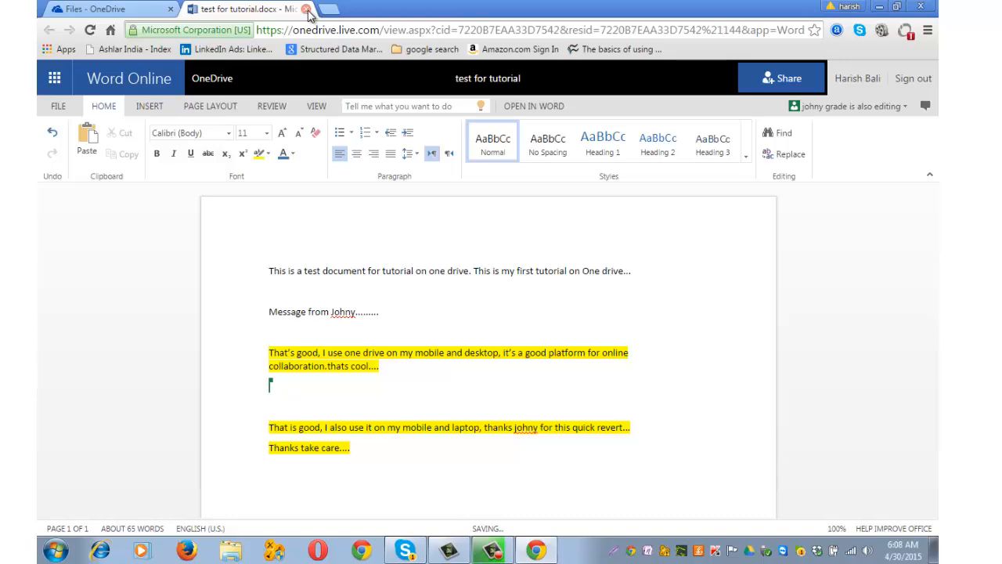
- Return to Files and show the right-click options for 'test for tutorial'
{"action": "left_click", "coordinate": [307, 10]}
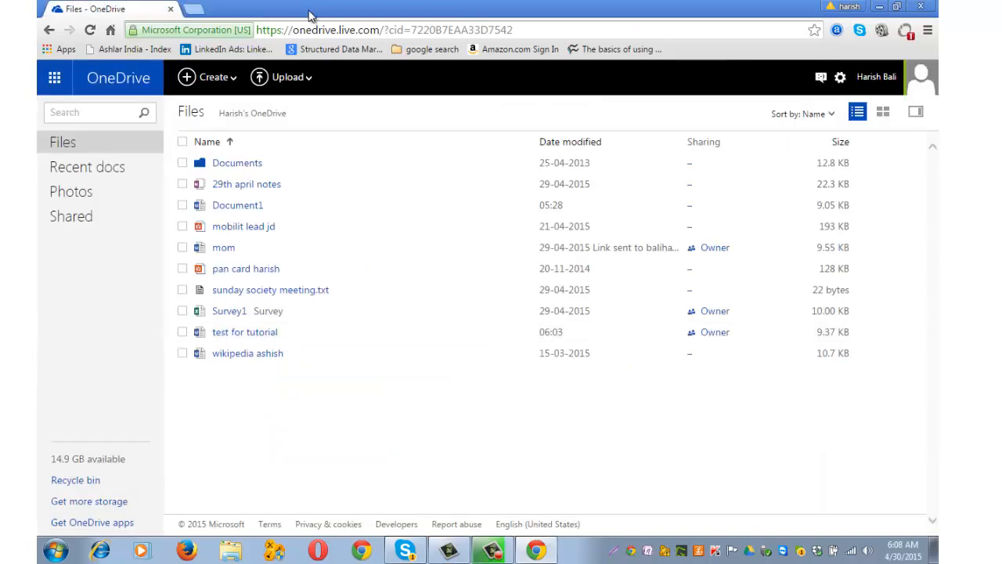
{"action": "left_click", "coordinate": [194, 332]}
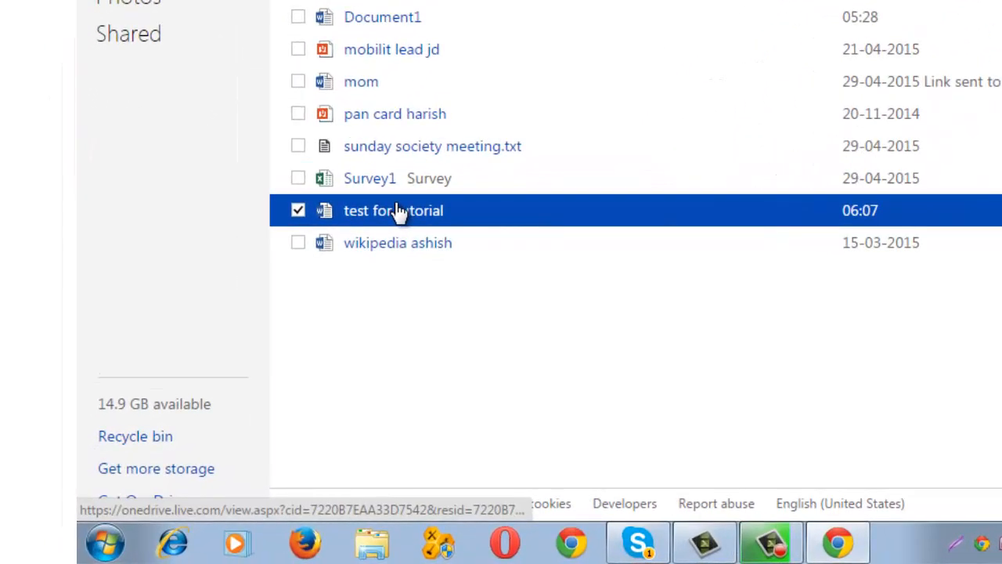
{"action": "right_click", "coordinate": [393, 209]}
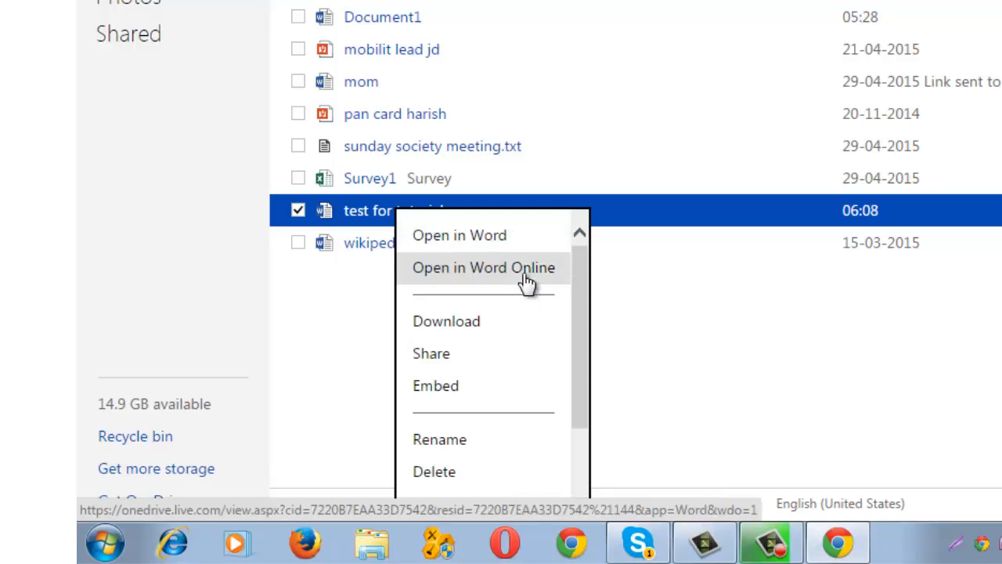
{"action": "mouse_move", "coordinate": [489, 358]}
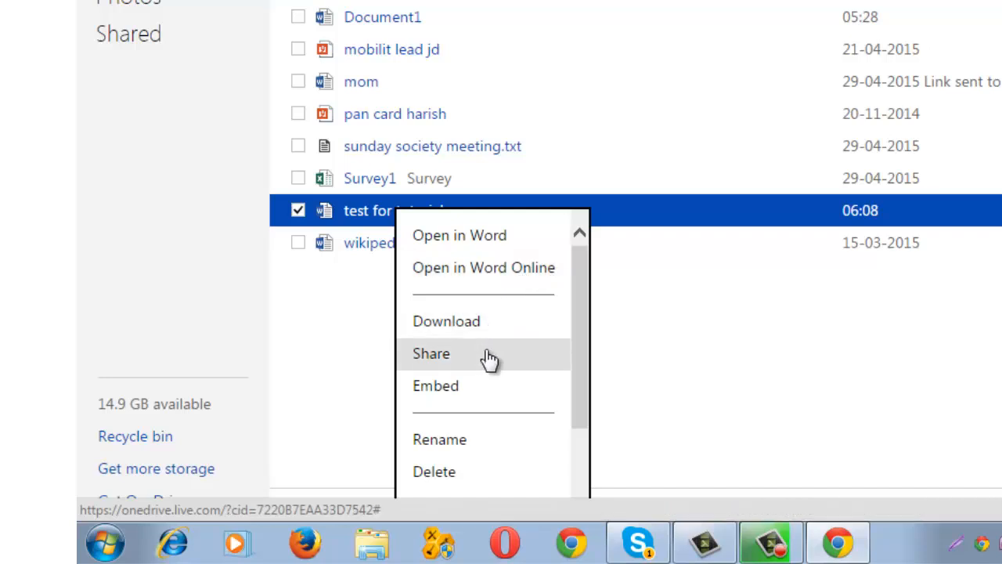
{"action": "mouse_move", "coordinate": [487, 391]}
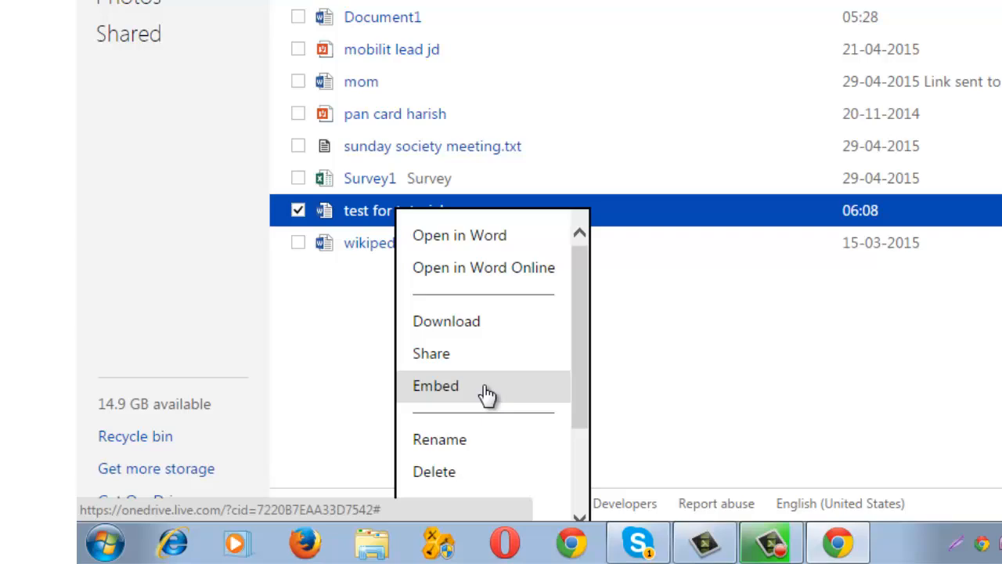
{"action": "mouse_move", "coordinate": [482, 472]}
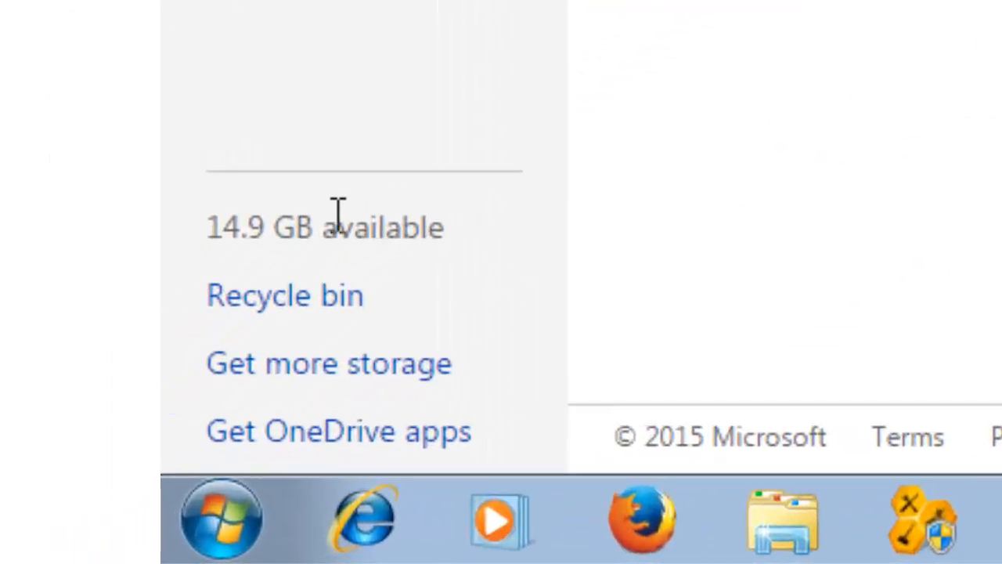
{"action": "mouse_move", "coordinate": [326, 243]}
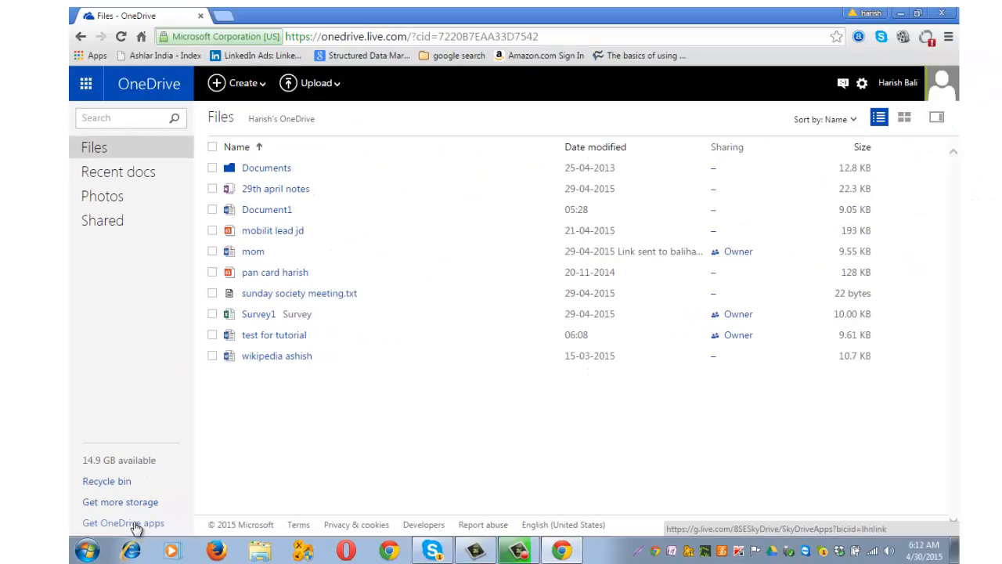
- Go to the Get OneDrive apps download page for Windows
{"action": "left_click", "coordinate": [122, 522]}
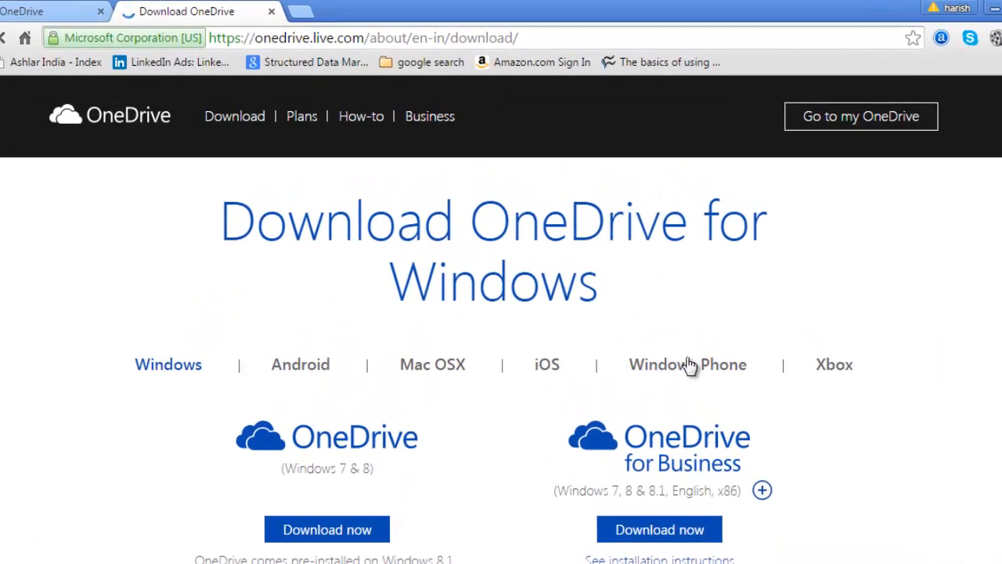
{"action": "mouse_move", "coordinate": [687, 363]}
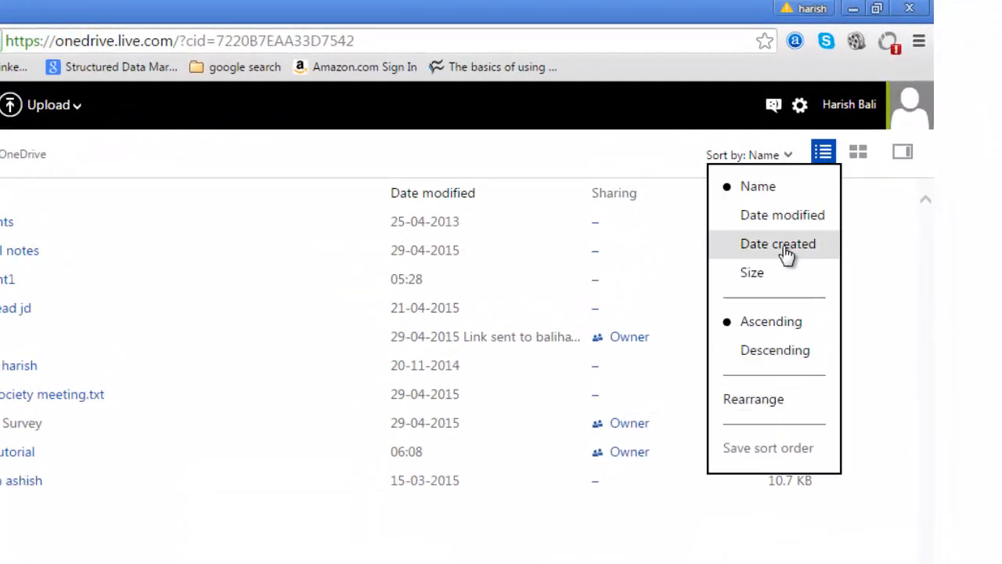
{"action": "mouse_move", "coordinate": [799, 273]}
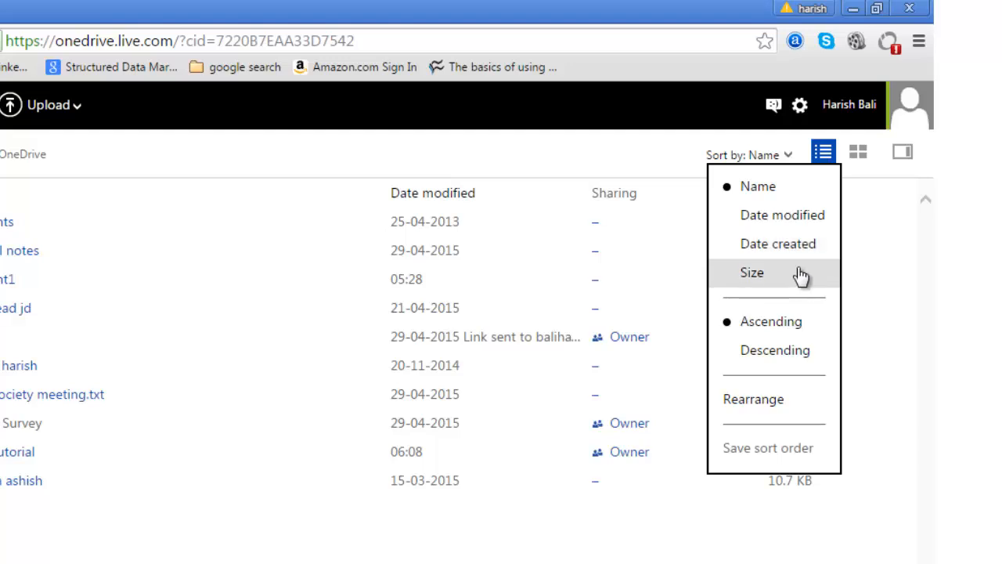
{"action": "mouse_move", "coordinate": [858, 153]}
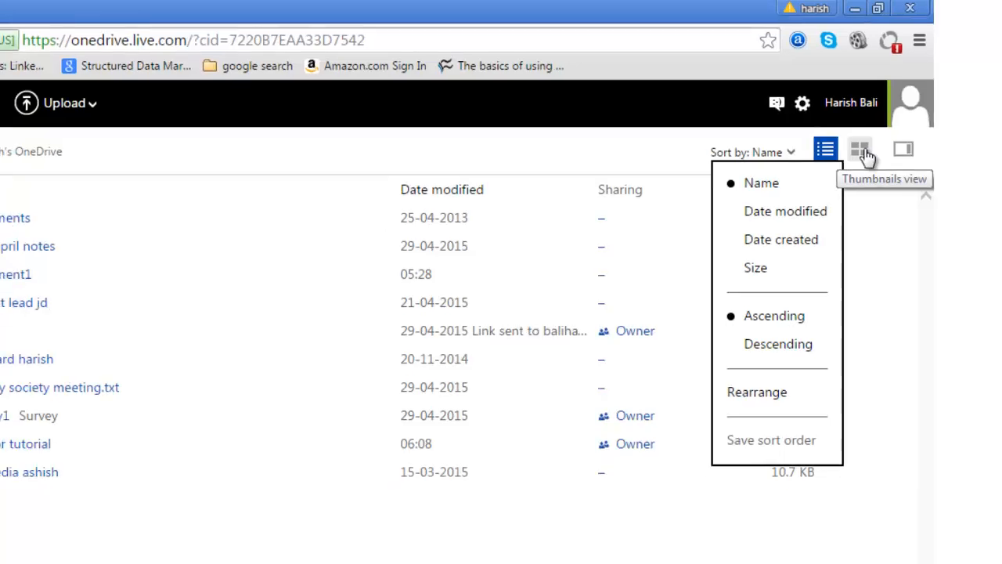
- Switch the file list to thumbnail previews, then back to the detailed list view
{"action": "left_click", "coordinate": [858, 148]}
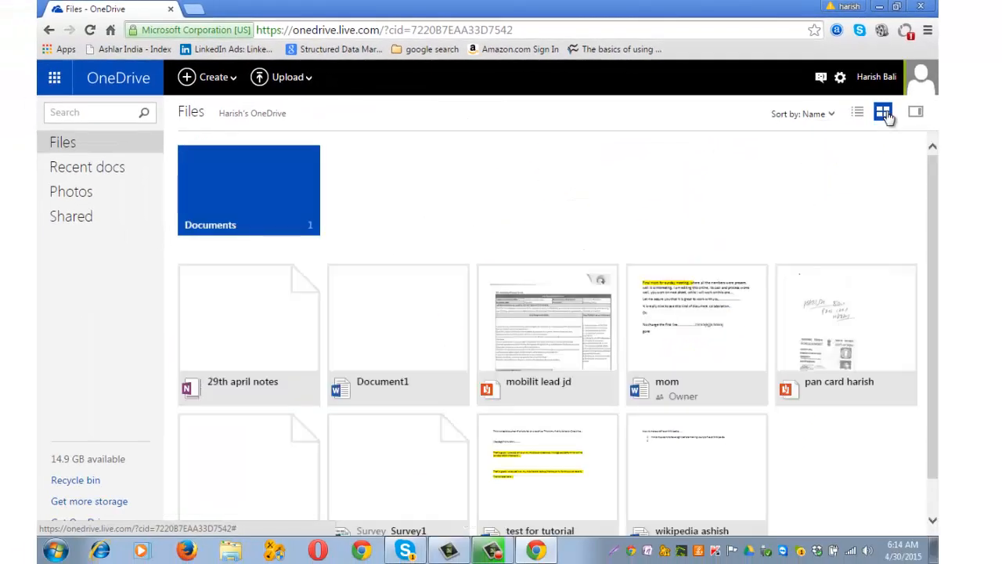
{"action": "left_click", "coordinate": [883, 113]}
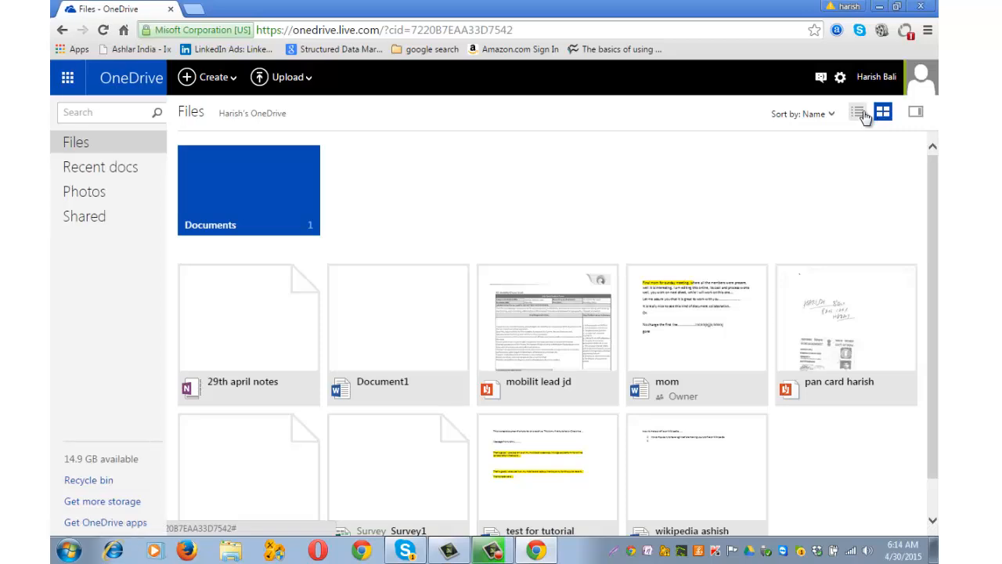
{"action": "left_click", "coordinate": [870, 112]}
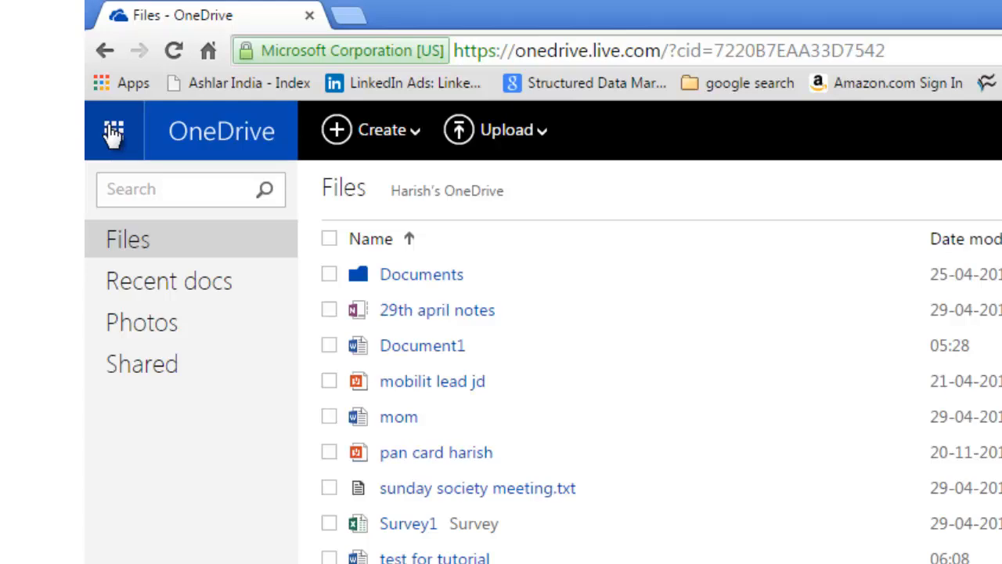
- Launch the People contacts app from the app launcher, then return to the OneDrive Files tab
{"action": "left_click", "coordinate": [114, 130]}
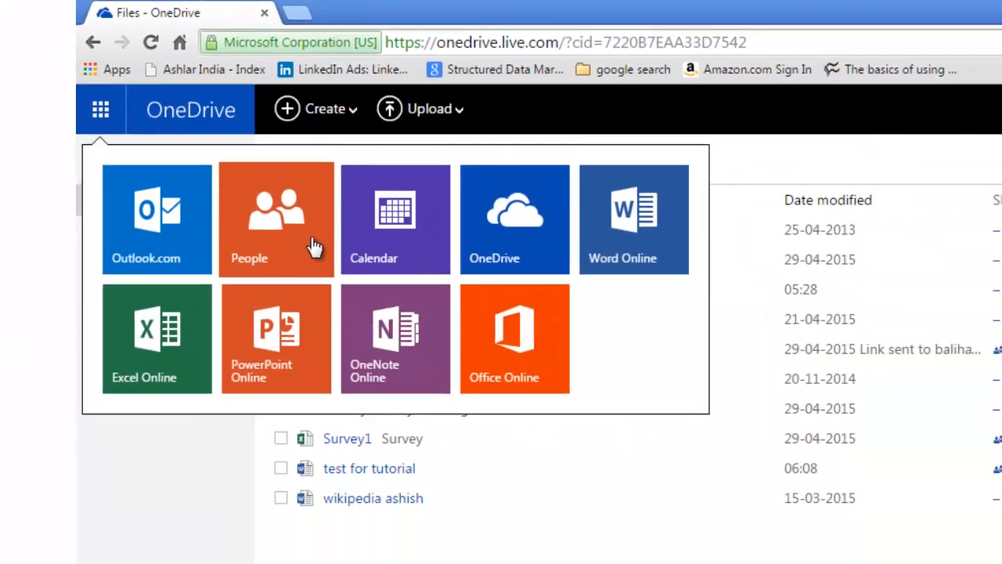
{"action": "left_click", "coordinate": [275, 220]}
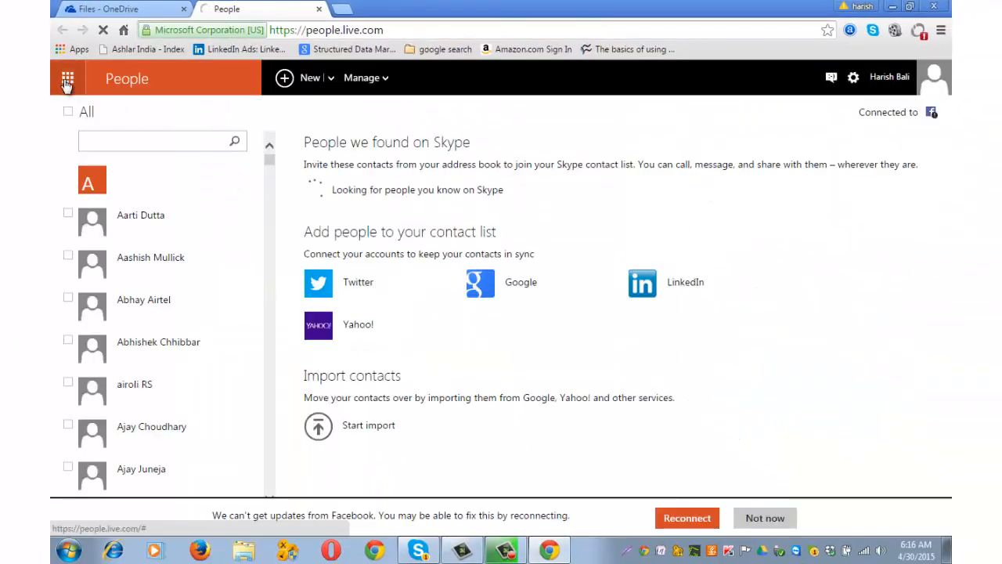
{"action": "left_click", "coordinate": [67, 78]}
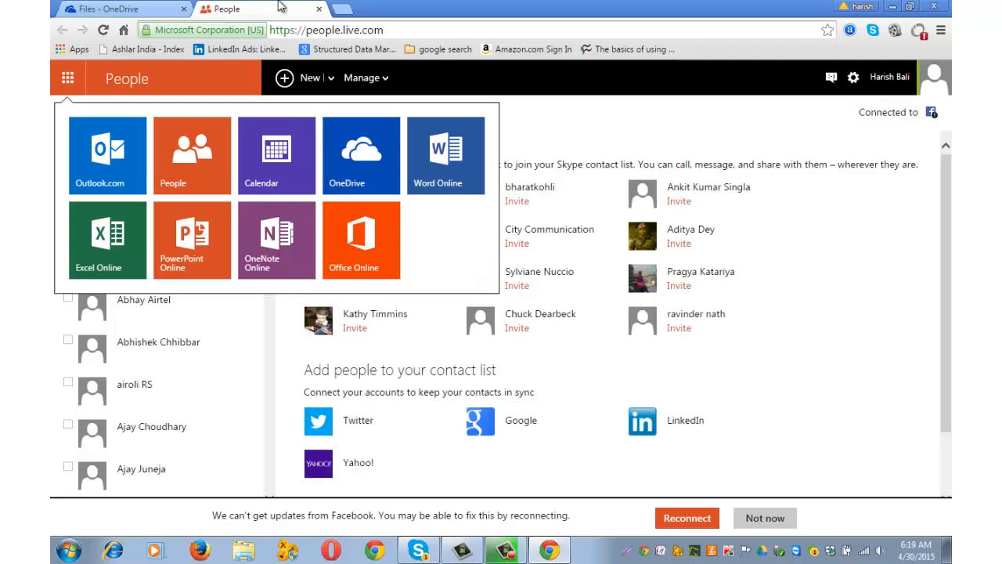
{"action": "left_click", "coordinate": [117, 10]}
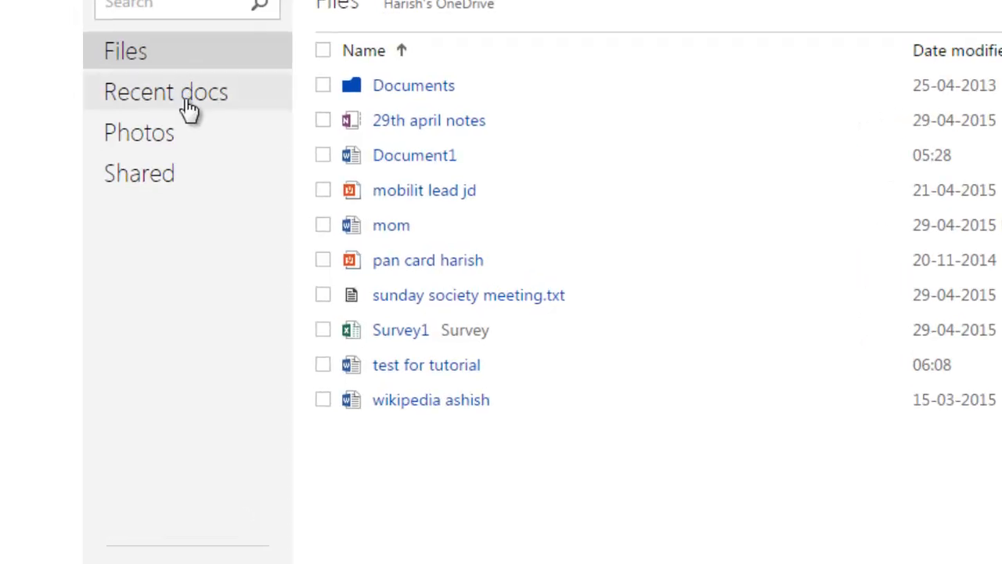
{"action": "mouse_move", "coordinate": [163, 172]}
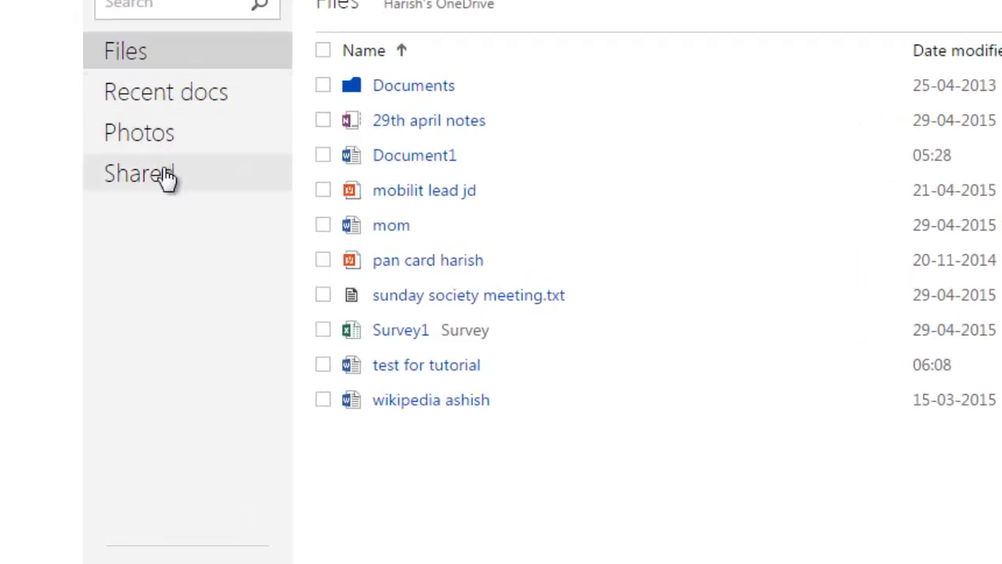